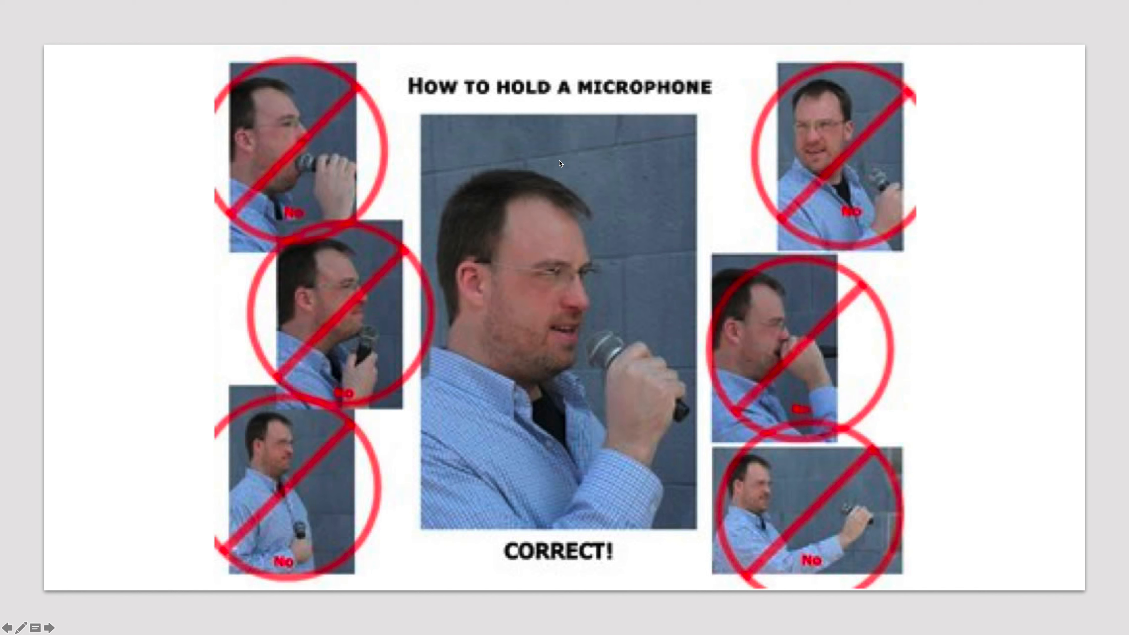
mouse_move(298, 169)
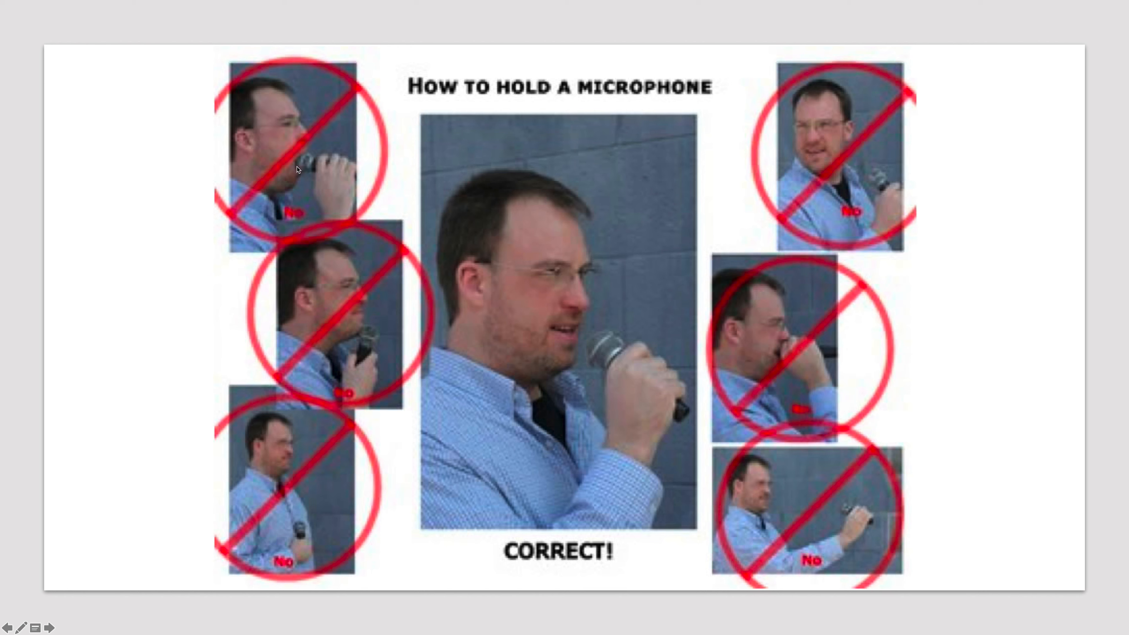
mouse_move(372, 343)
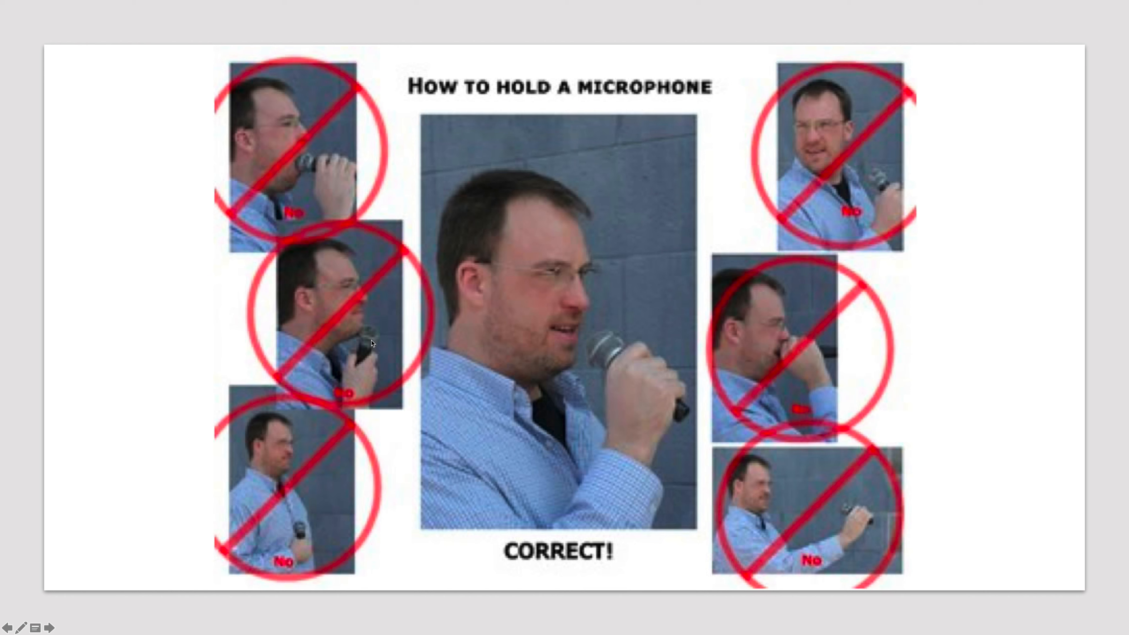
mouse_move(367, 347)
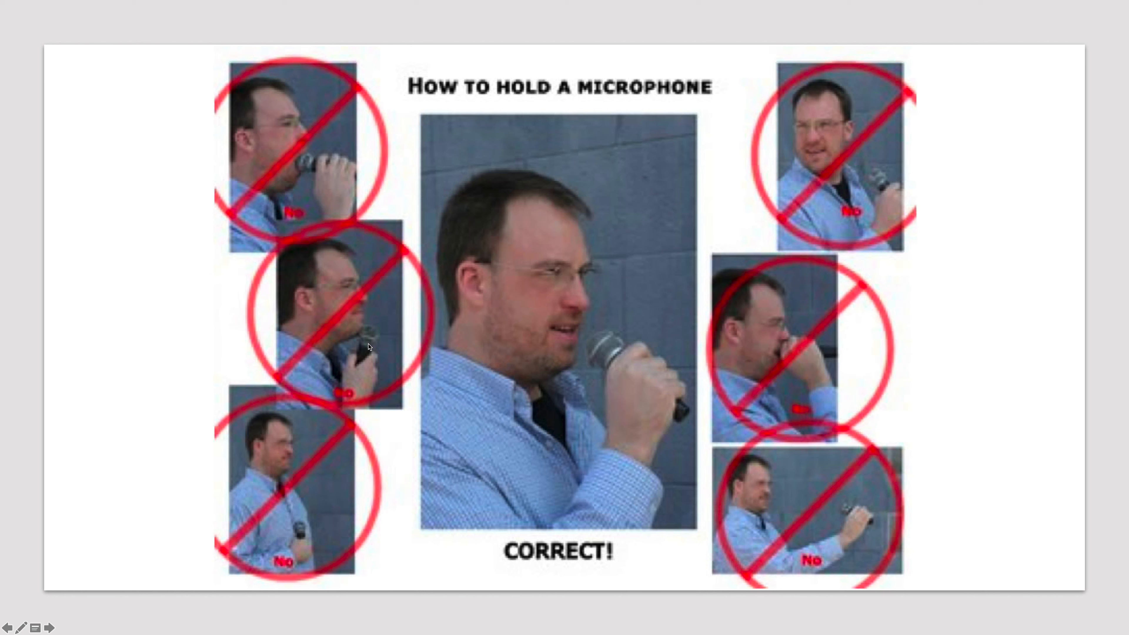
mouse_move(408, 222)
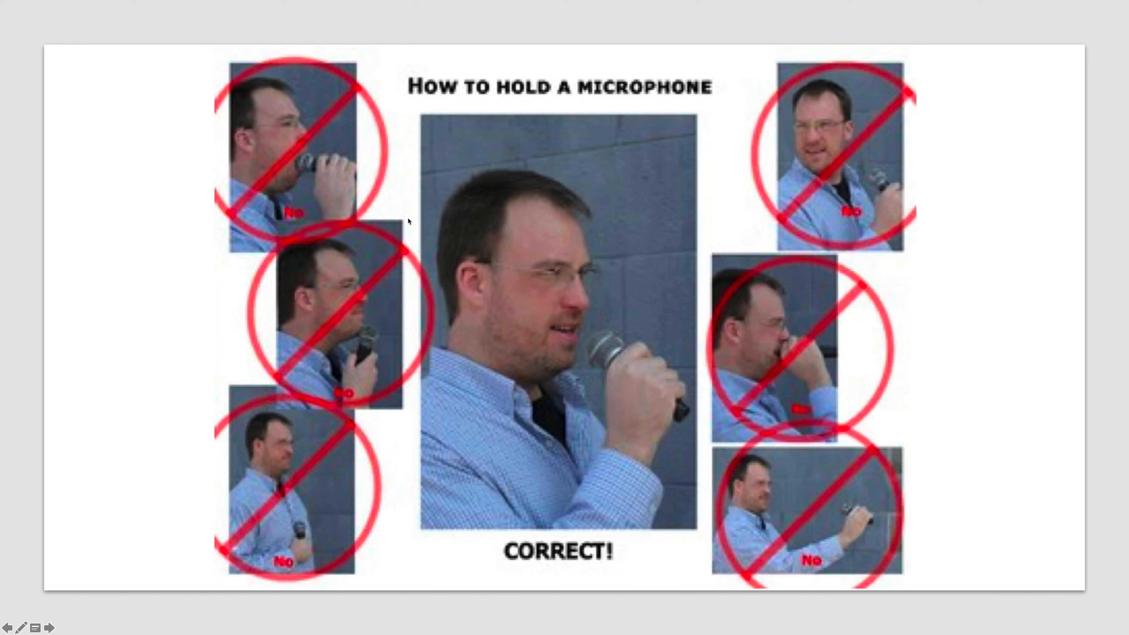
mouse_move(292, 526)
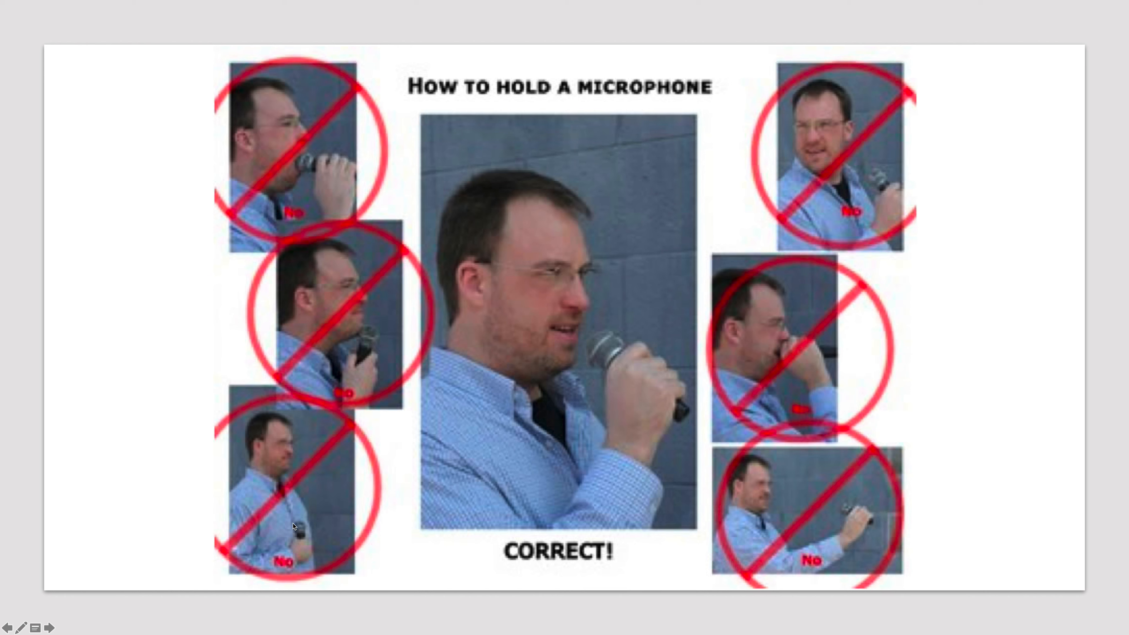
mouse_move(283, 457)
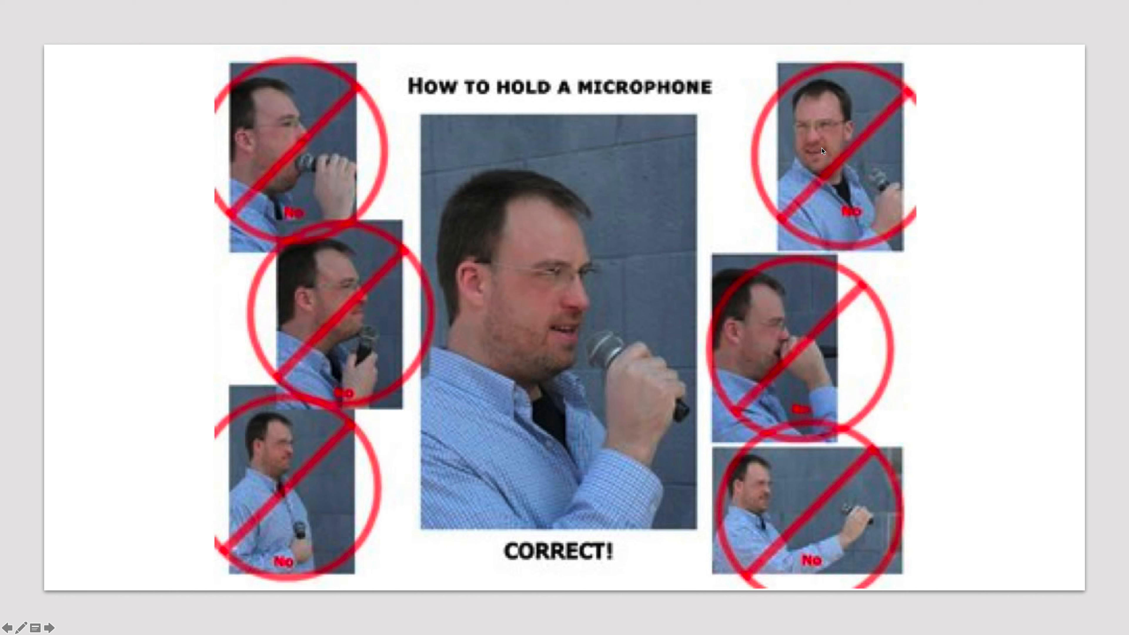
mouse_move(812, 360)
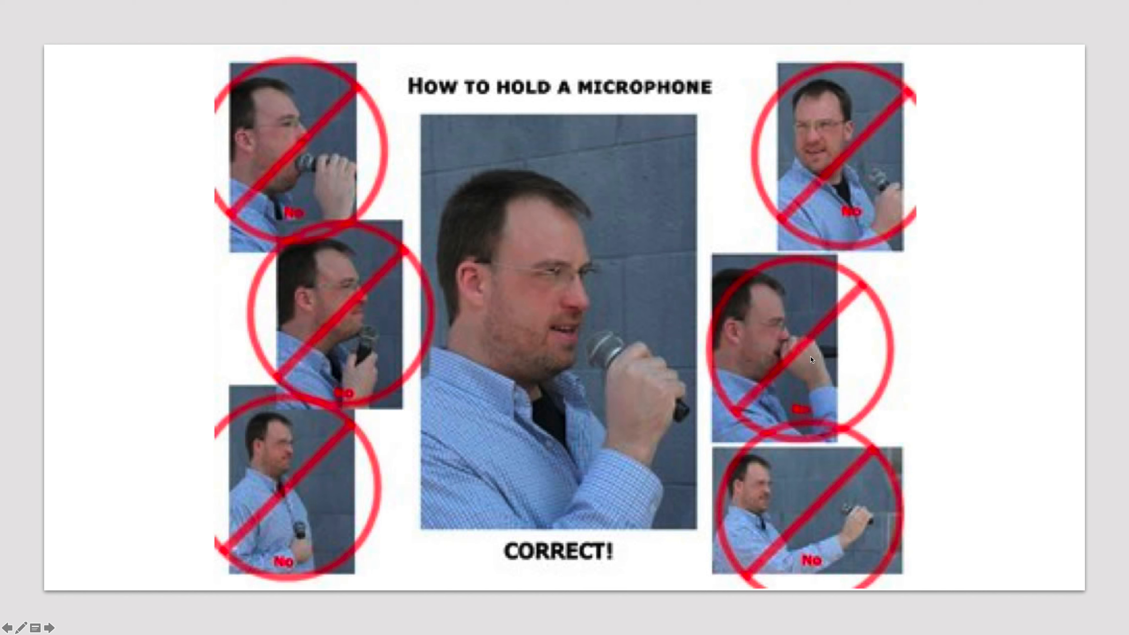
mouse_move(804, 381)
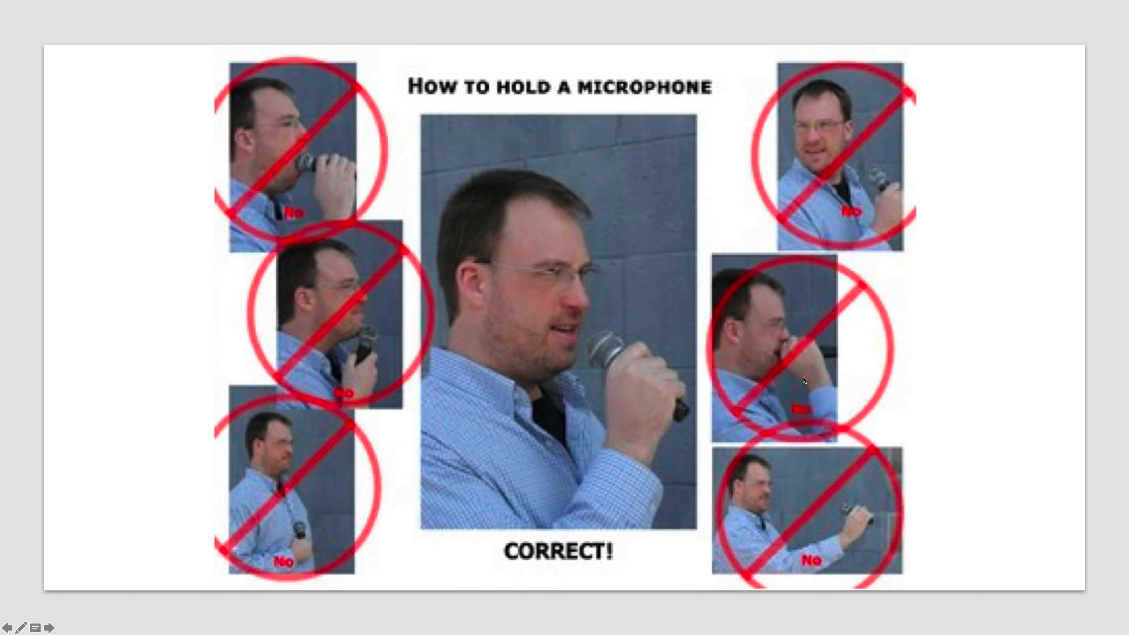
mouse_move(856, 524)
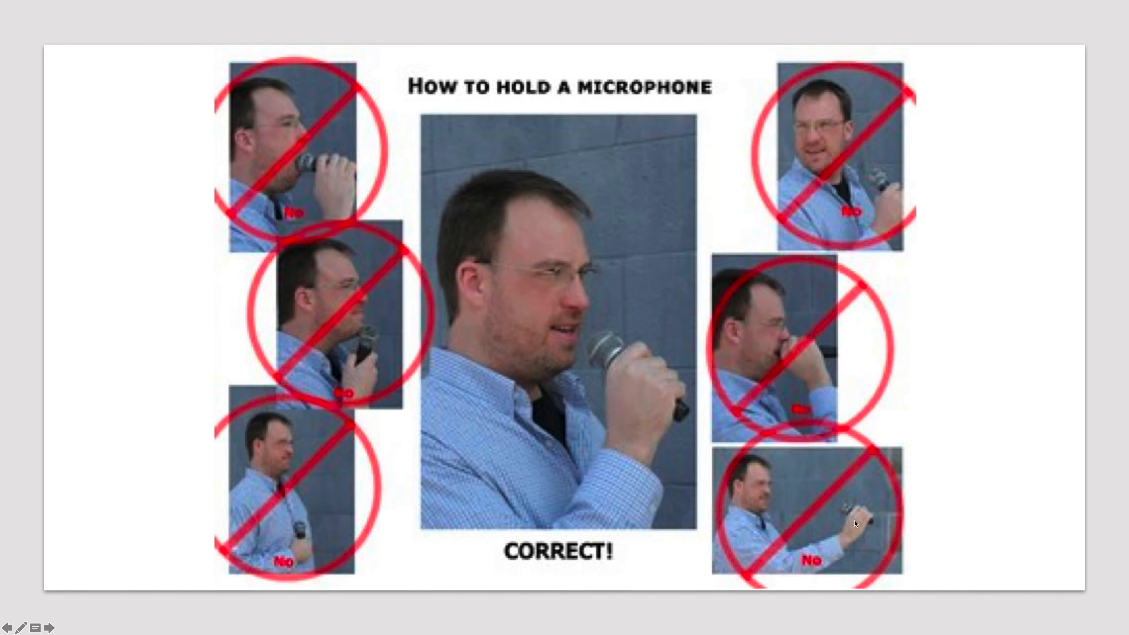
mouse_move(591, 305)
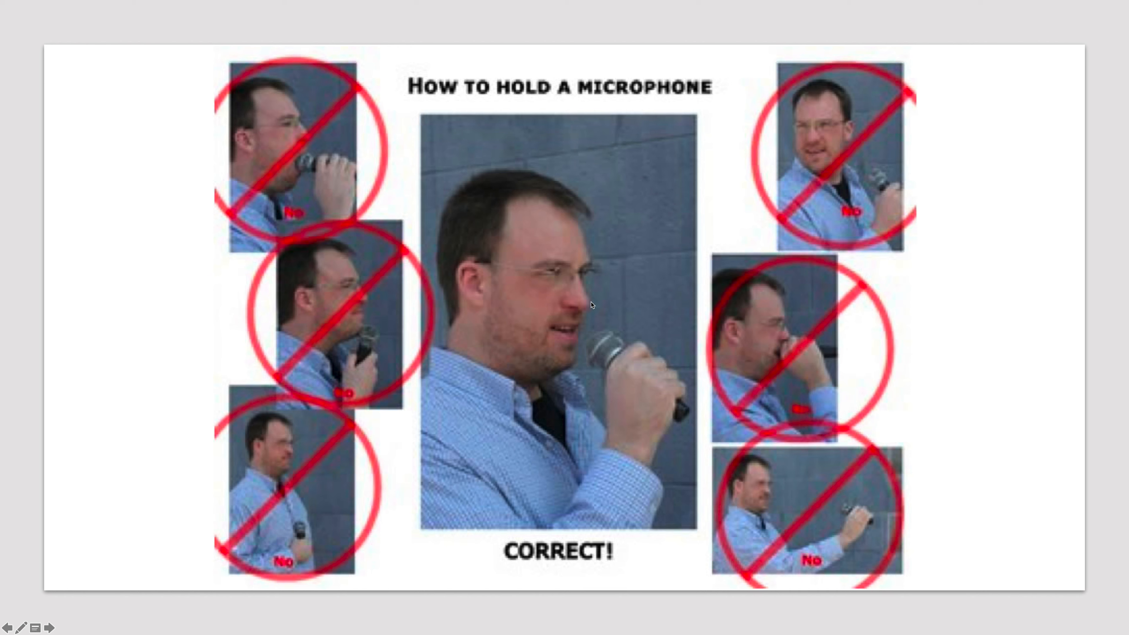
mouse_move(591, 353)
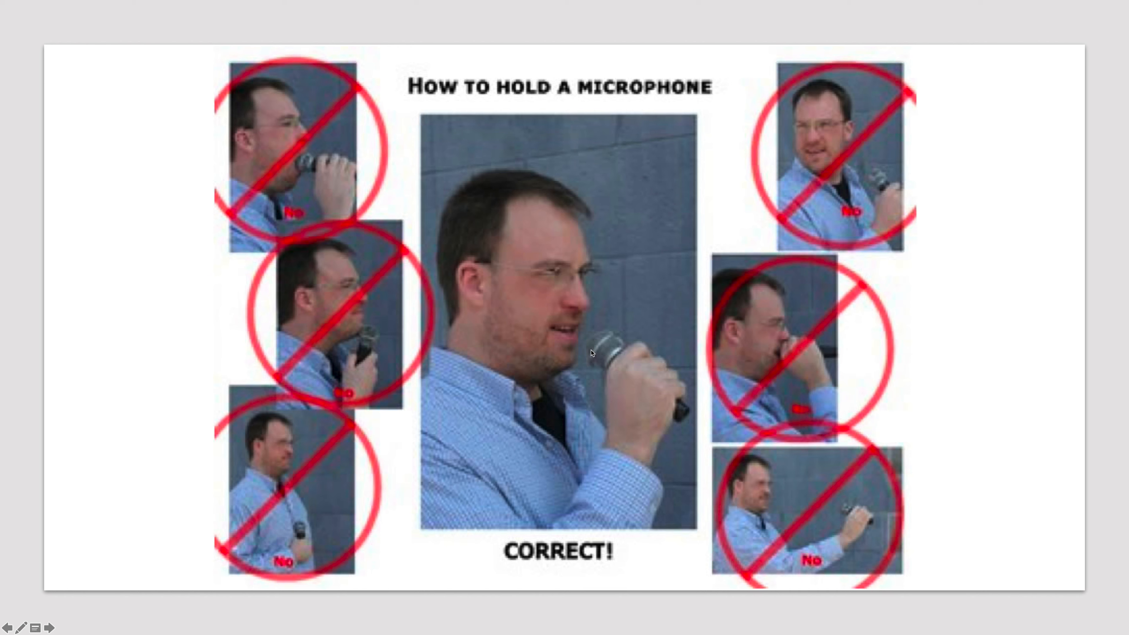
mouse_move(605, 346)
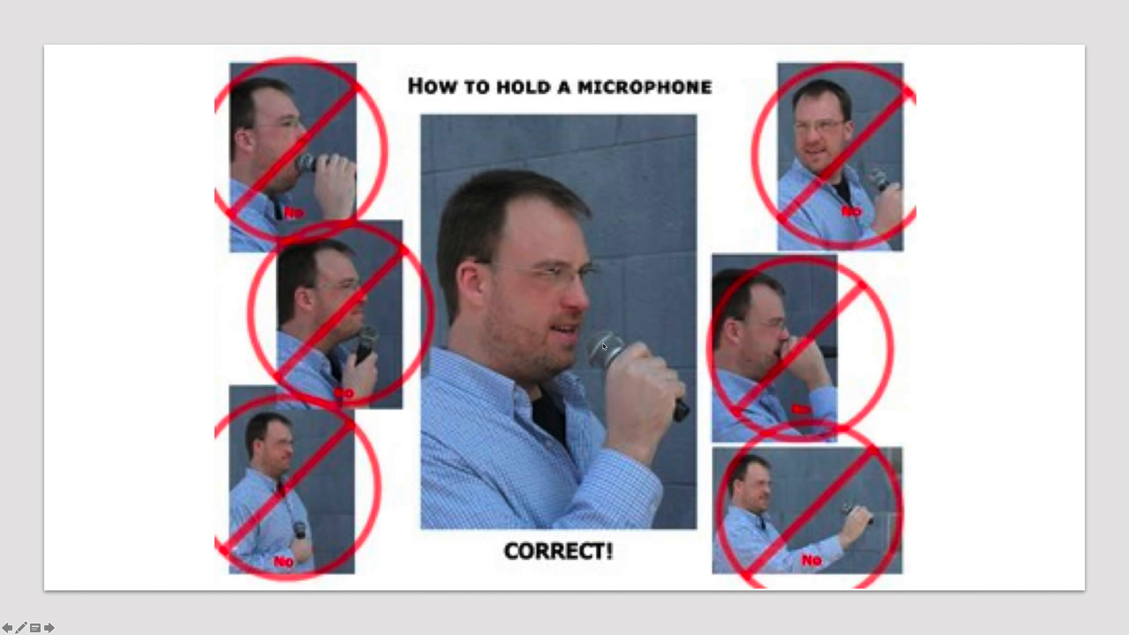
Exit the PowerPoint slide show back to editing view.
key(Escape)
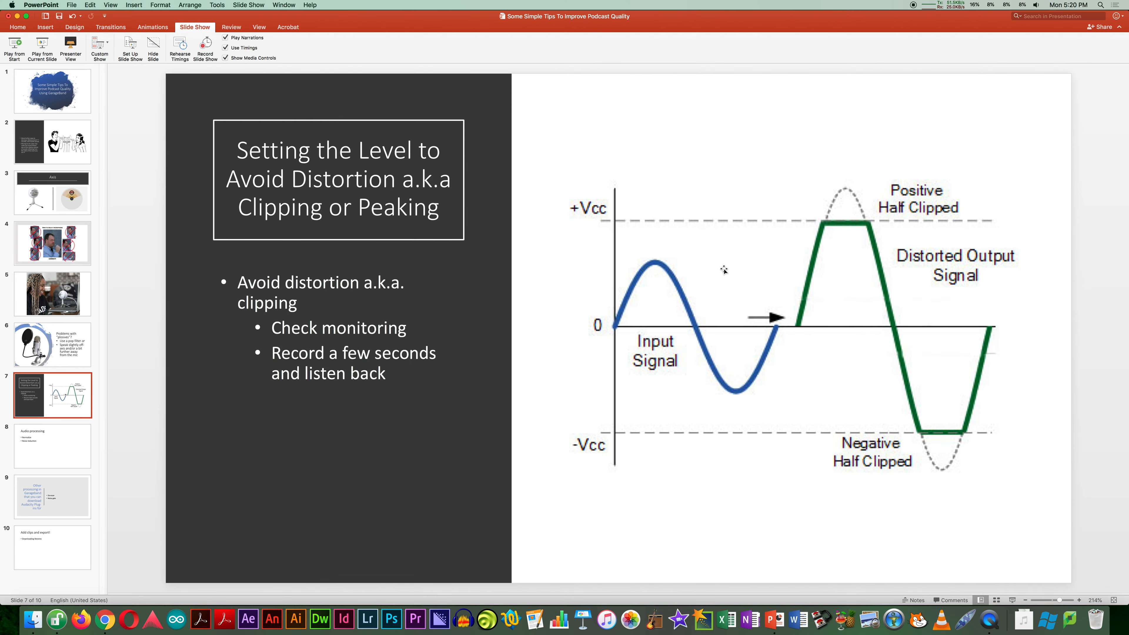
mouse_move(859, 556)
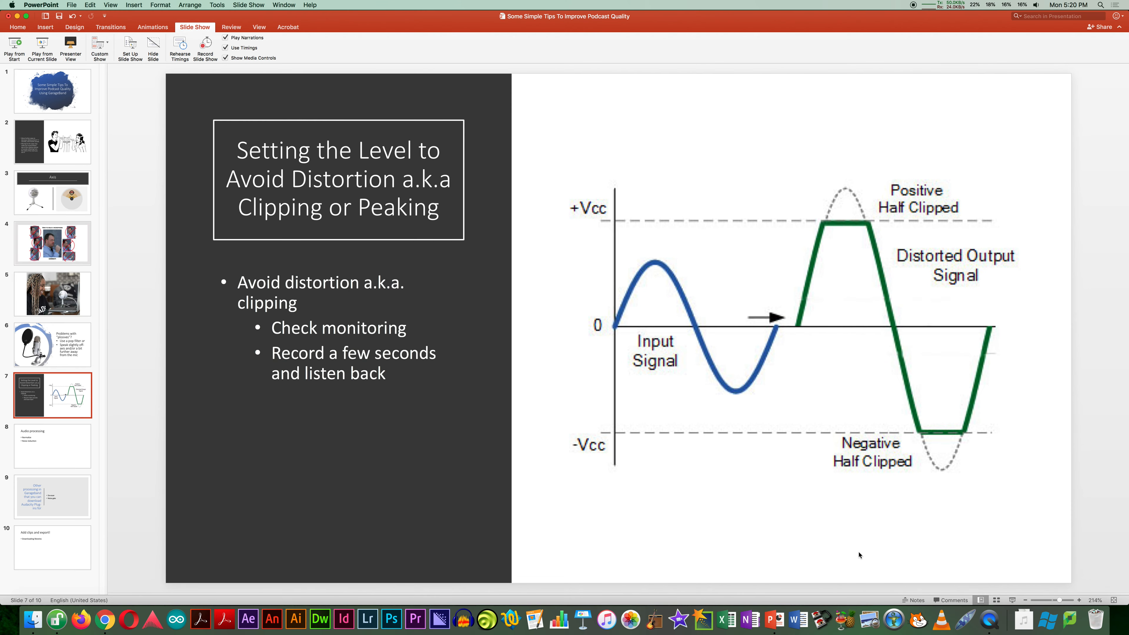
Switch to GarageBand and start a new Empty Project.
click(655, 619)
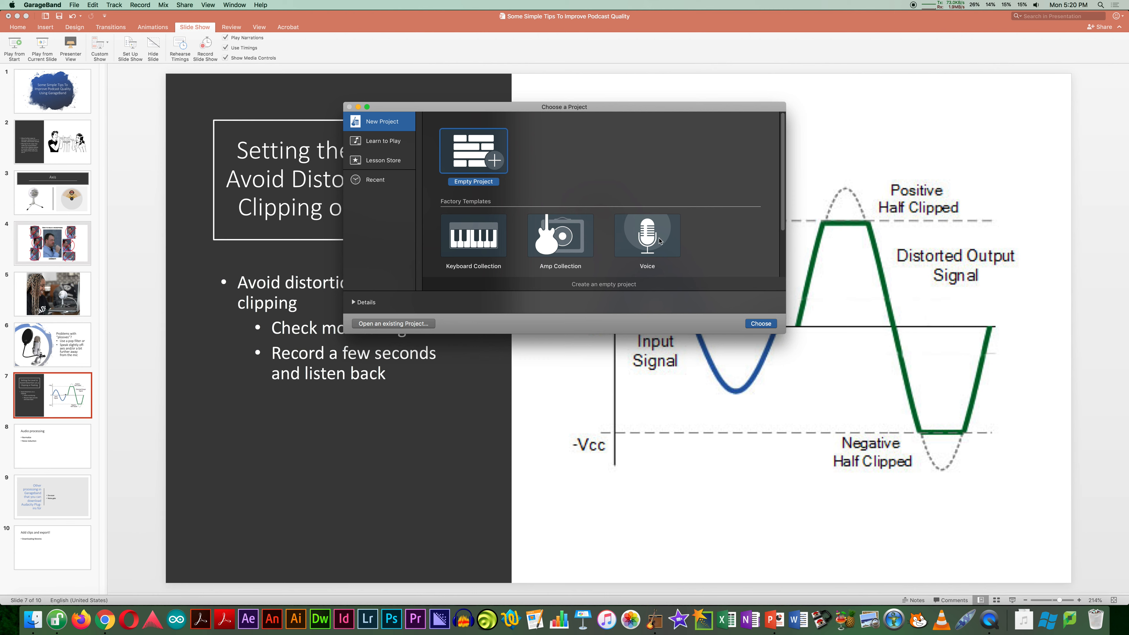
mouse_move(659, 243)
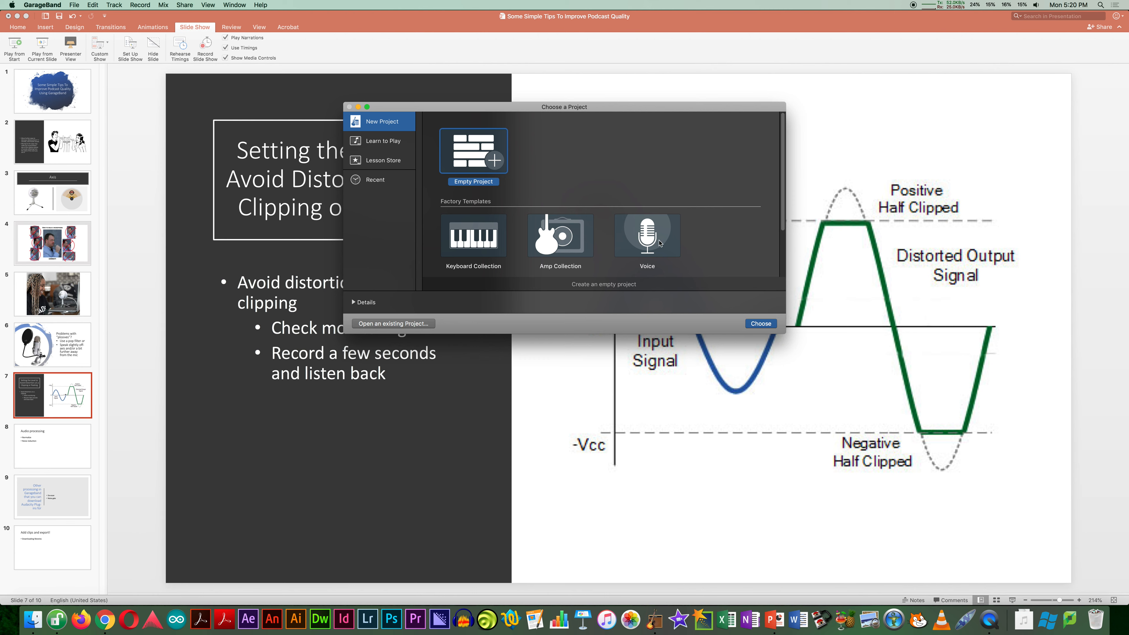
mouse_move(474, 154)
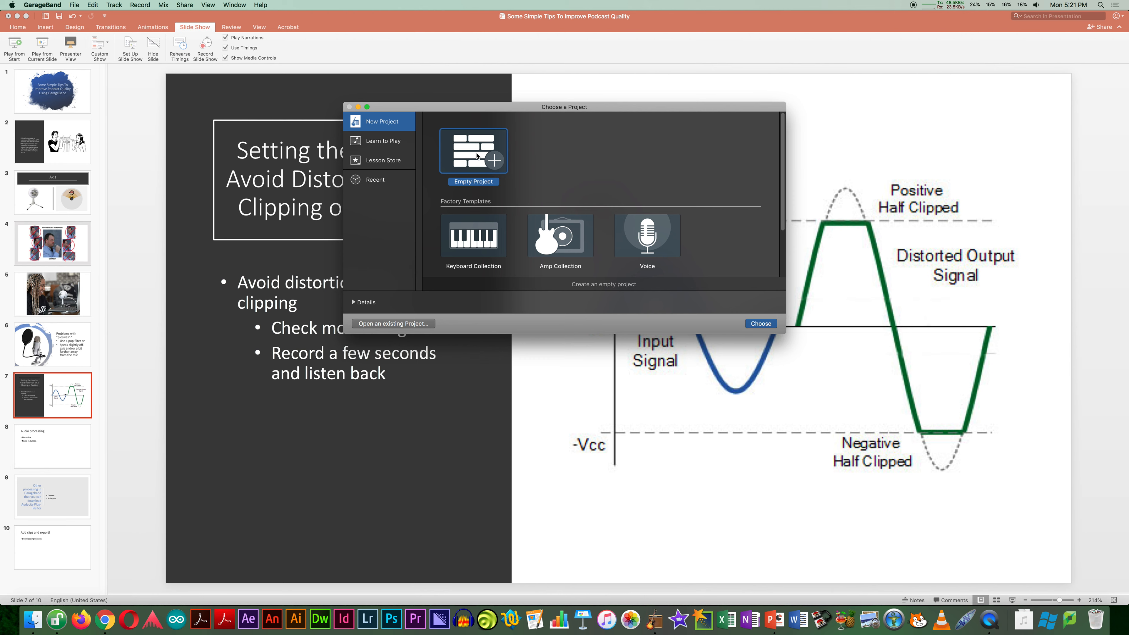
click(760, 323)
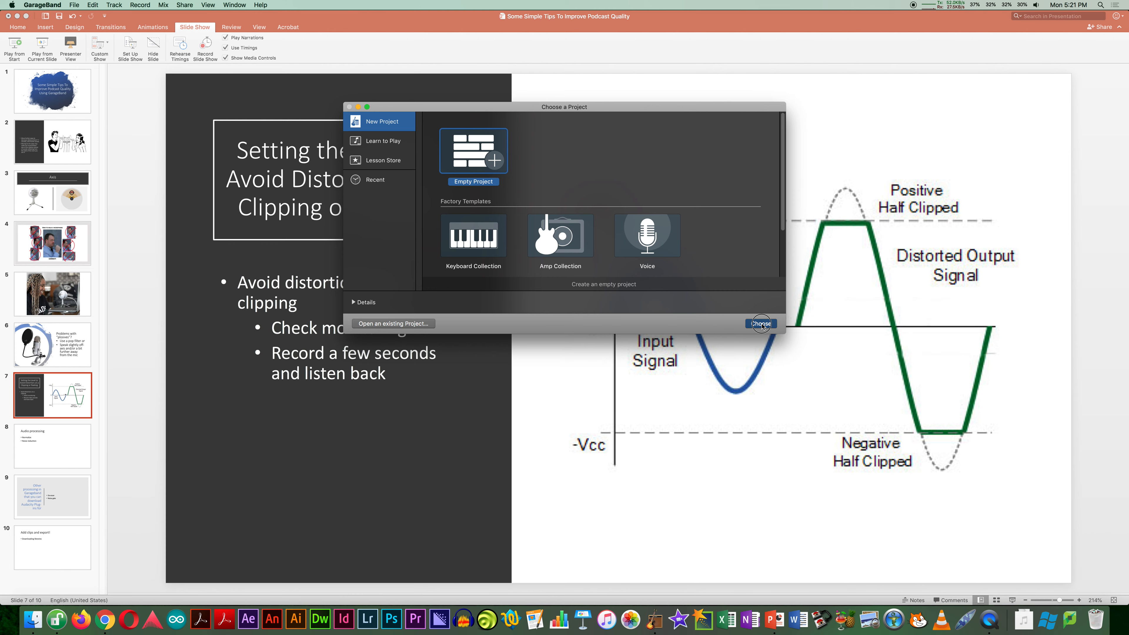
click(760, 324)
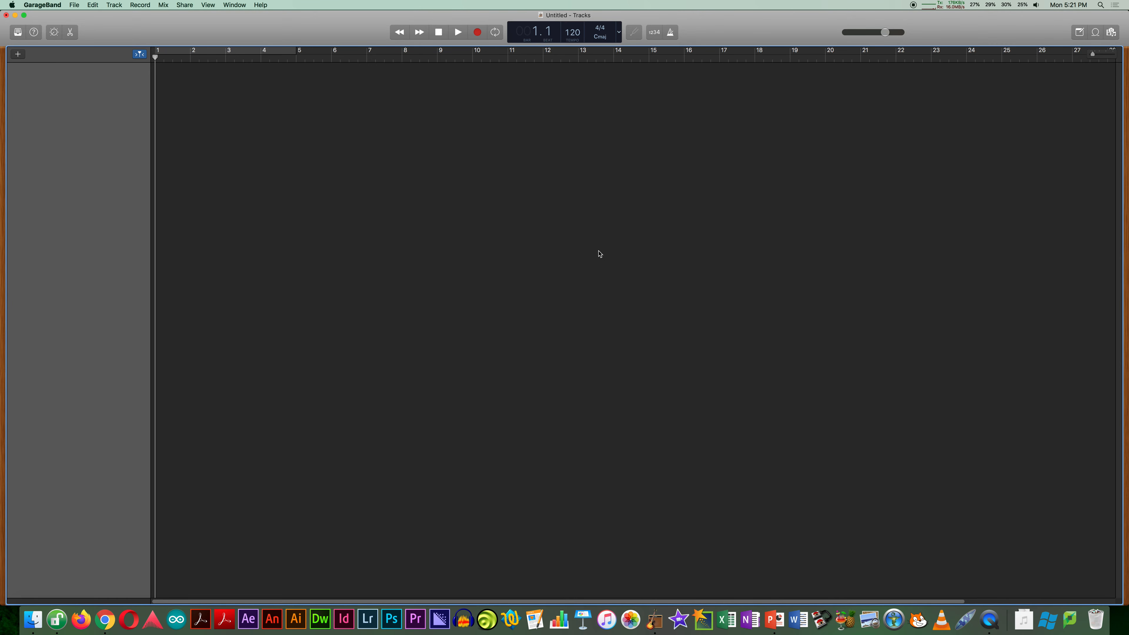
Set the first track up as a microphone audio track recording from Input 1 (Blue Snowball).
click(17, 54)
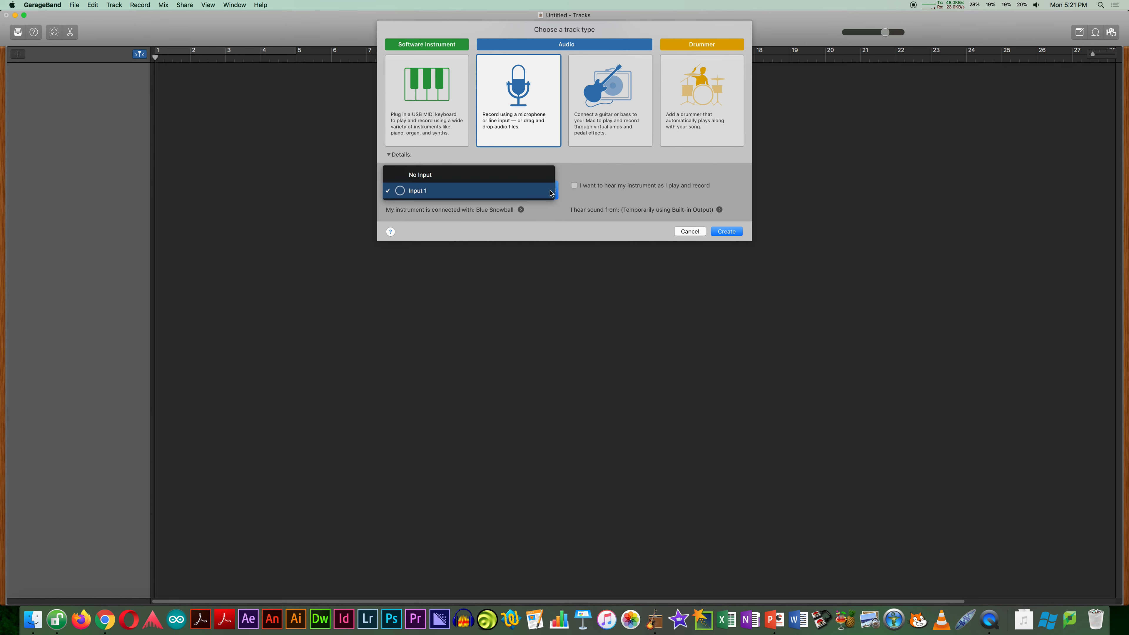
click(416, 190)
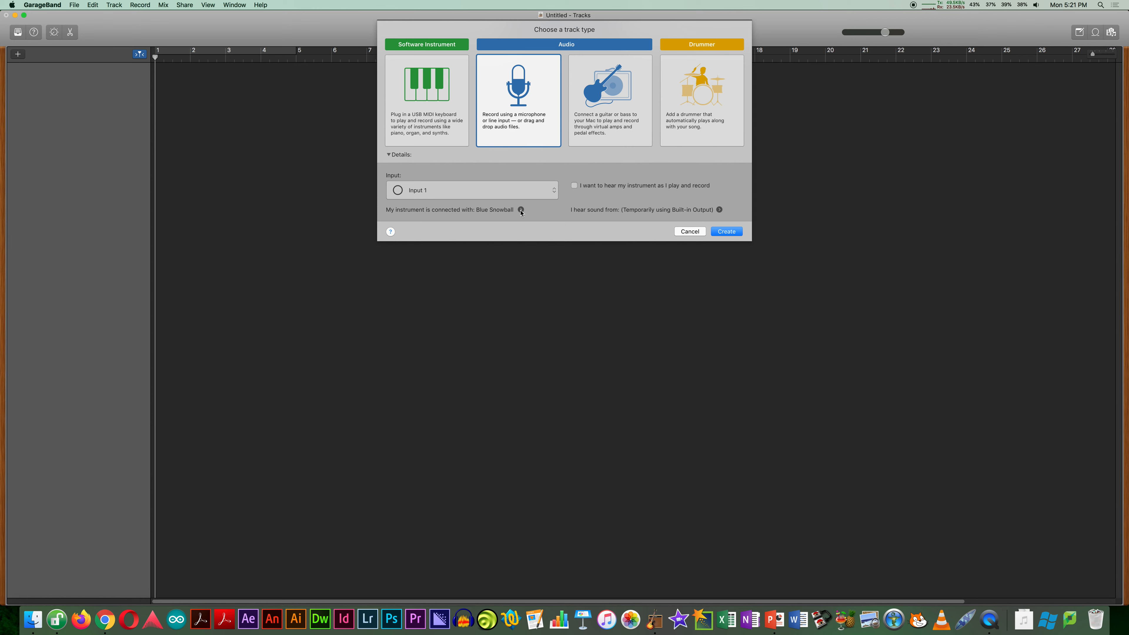
mouse_move(510, 216)
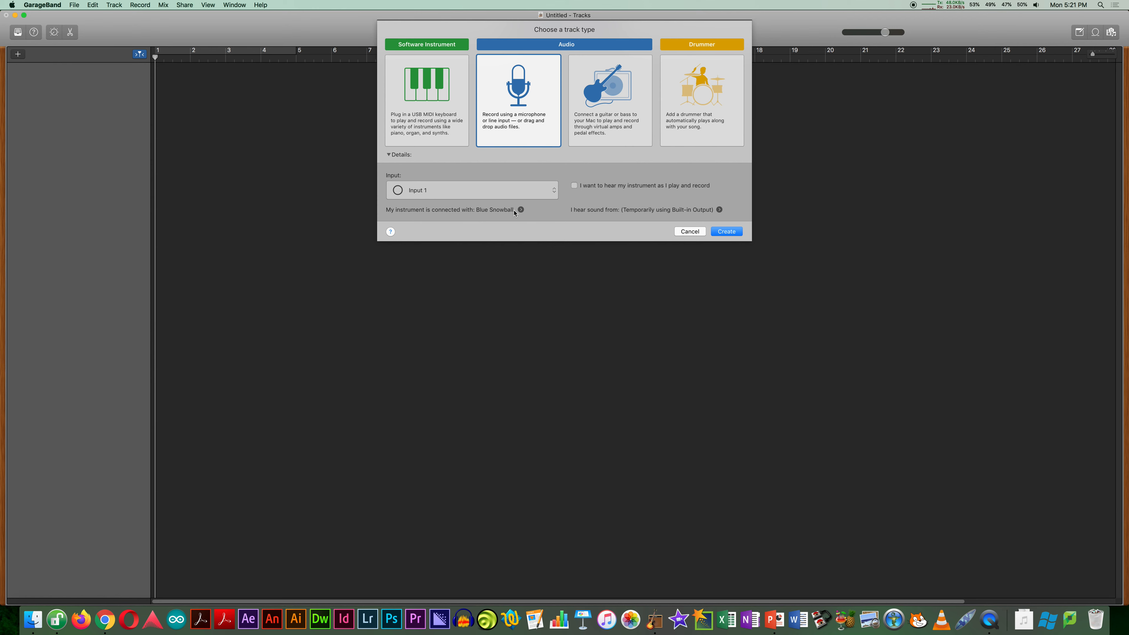
mouse_move(719, 224)
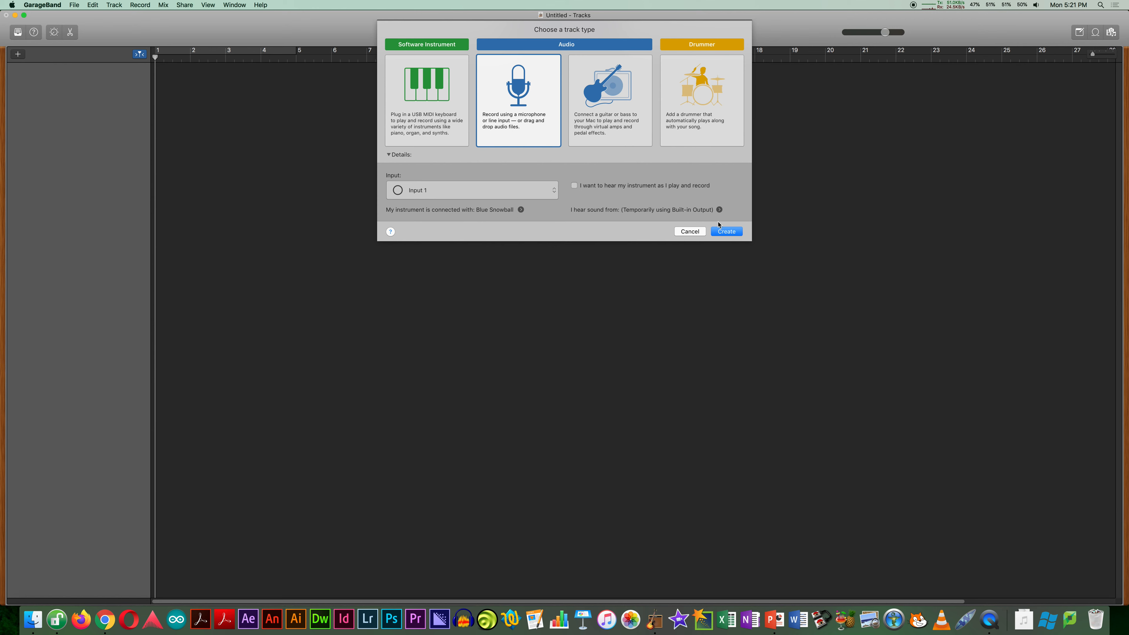
click(726, 231)
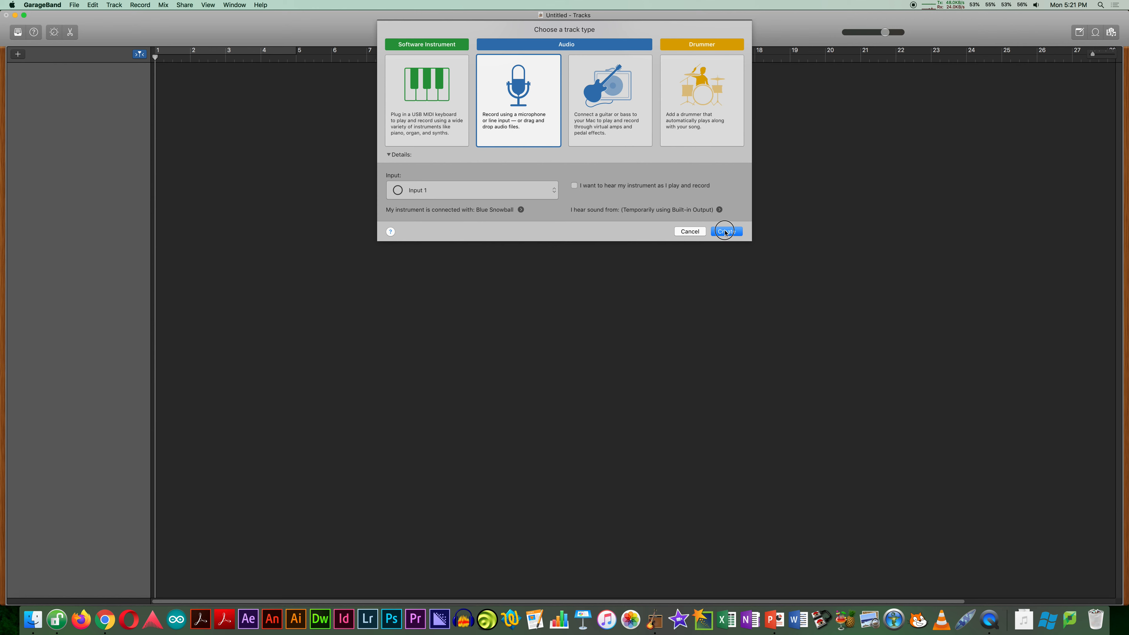
Create the Audio 1 track, turn off count-in and metronome, show the ruler in time, playhead at start.
click(725, 231)
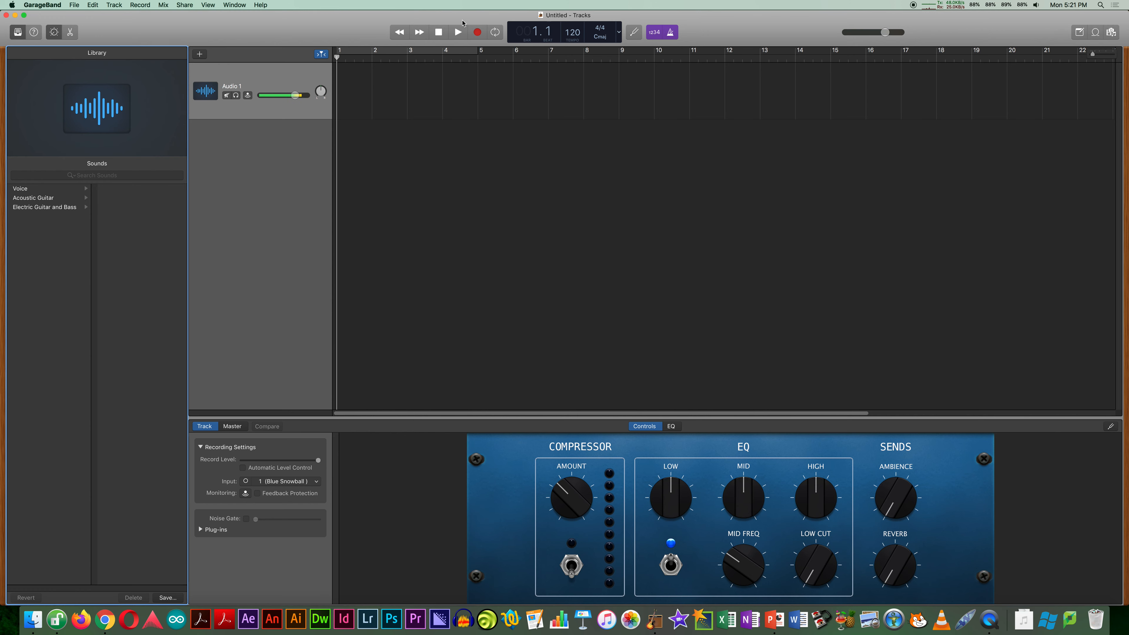
click(458, 32)
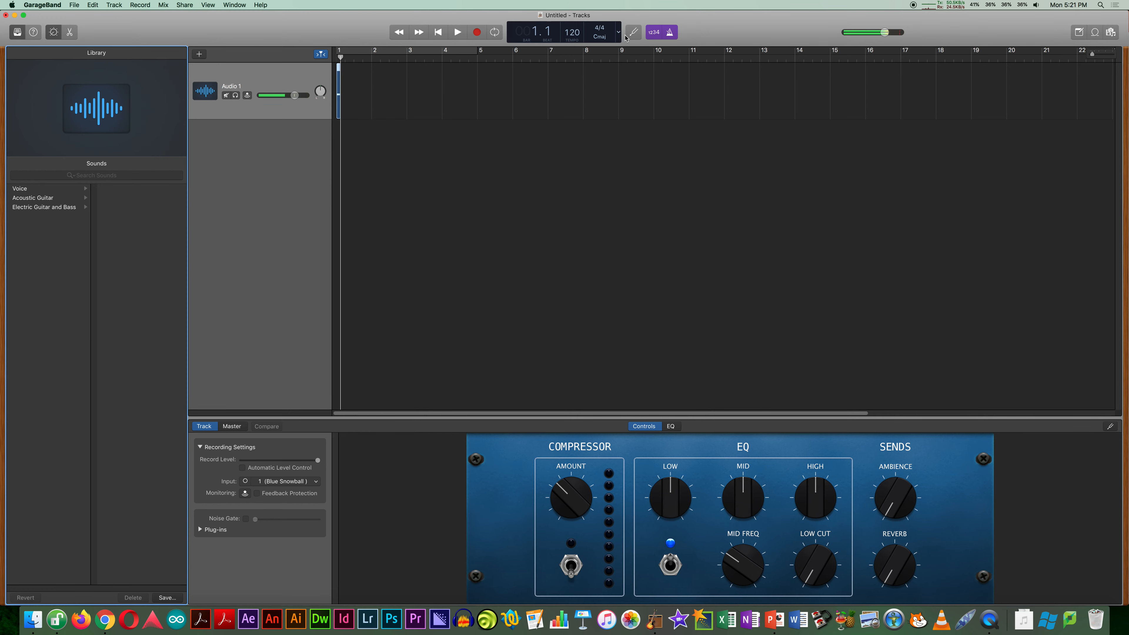
mouse_move(670, 32)
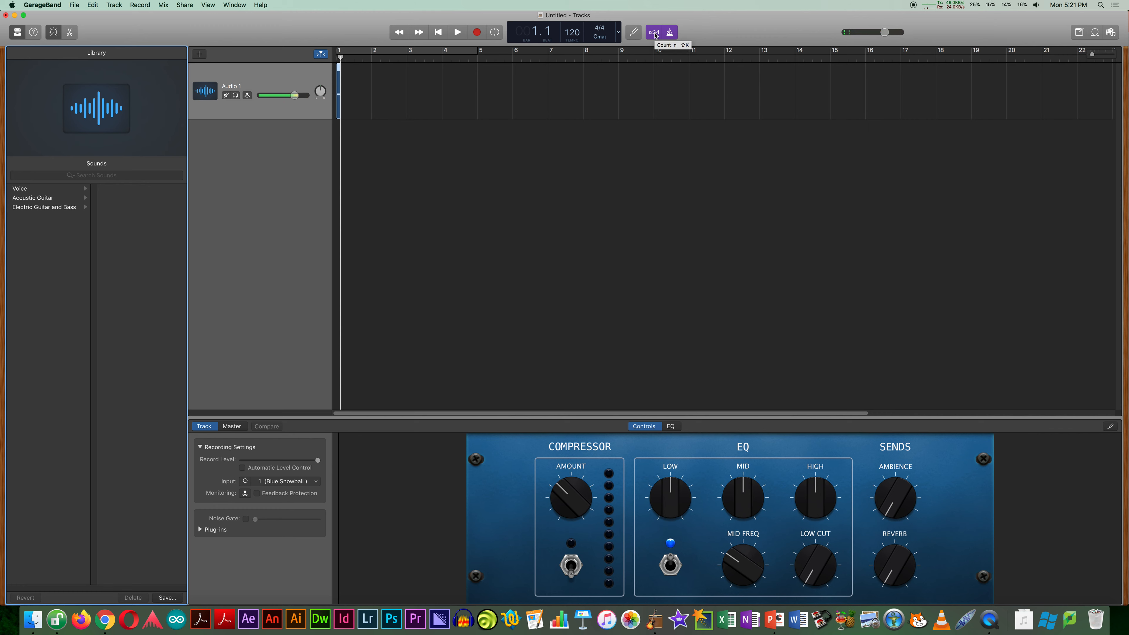
click(653, 32)
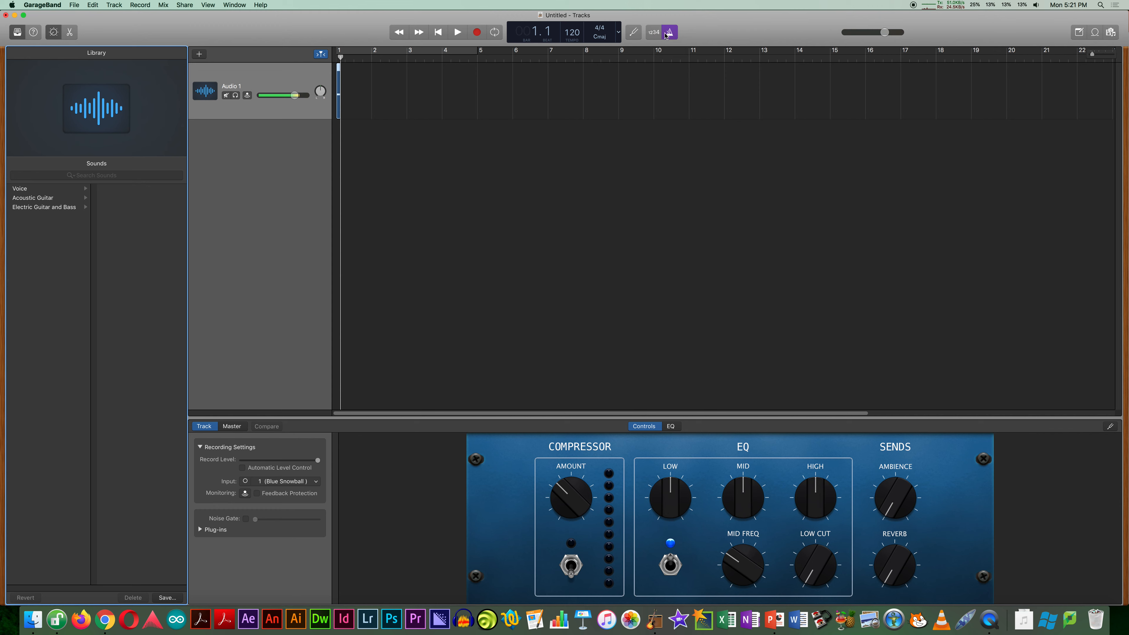
mouse_move(669, 32)
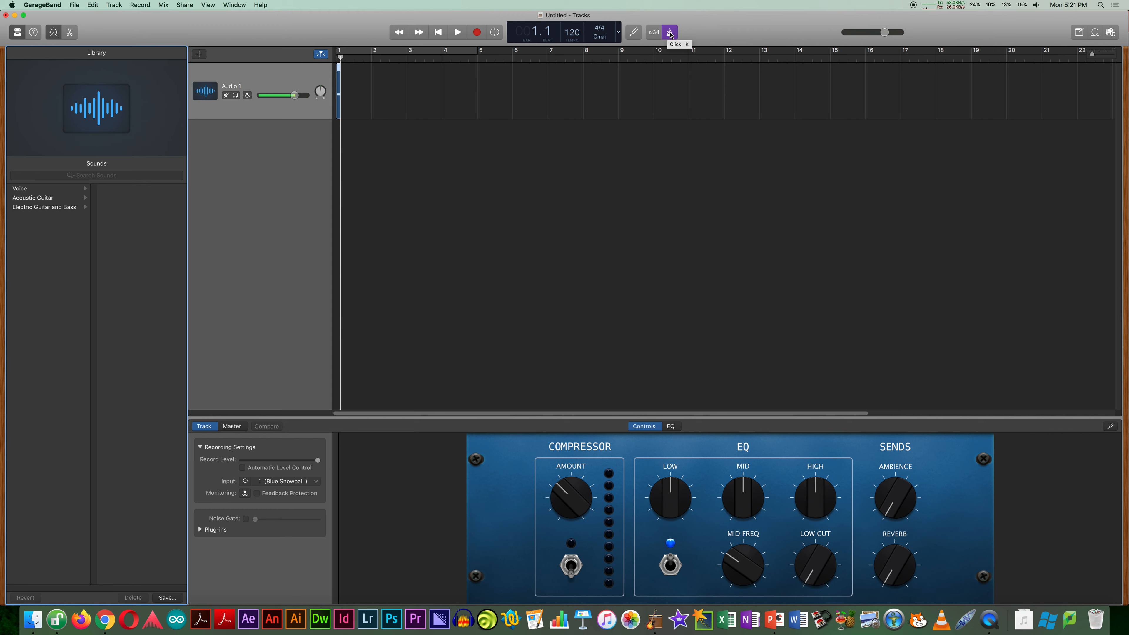
click(670, 31)
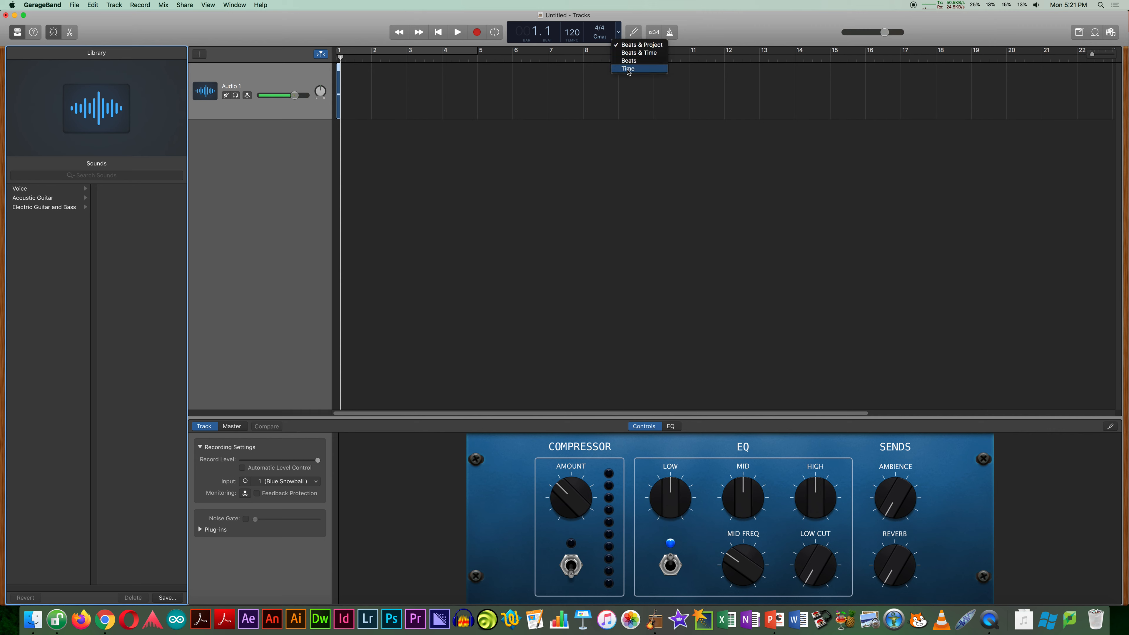
click(628, 68)
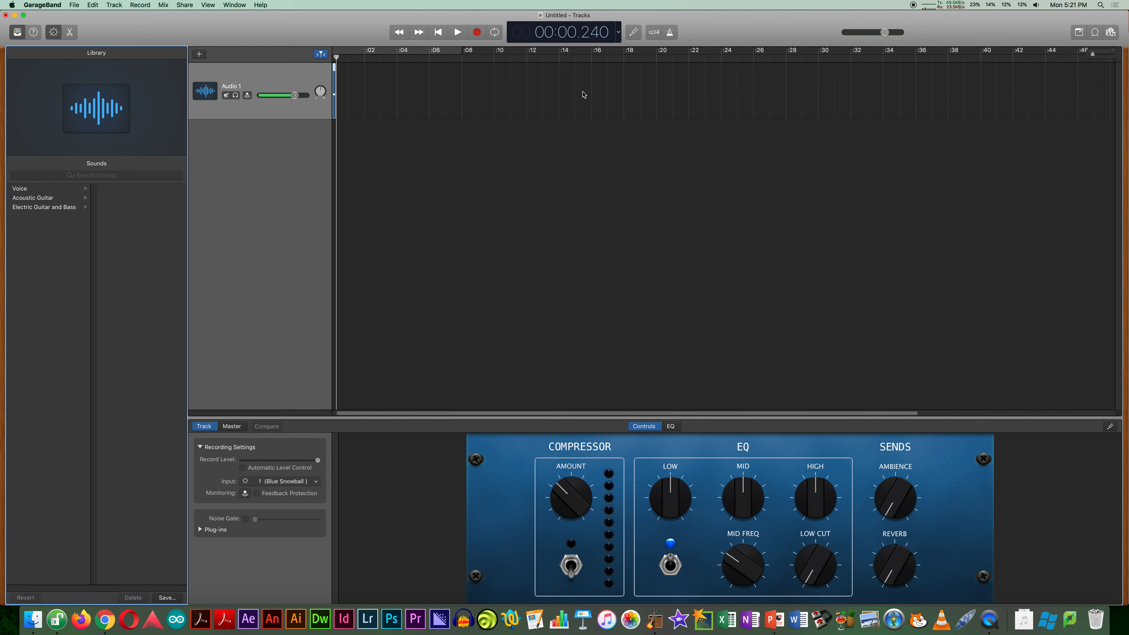
mouse_move(347, 86)
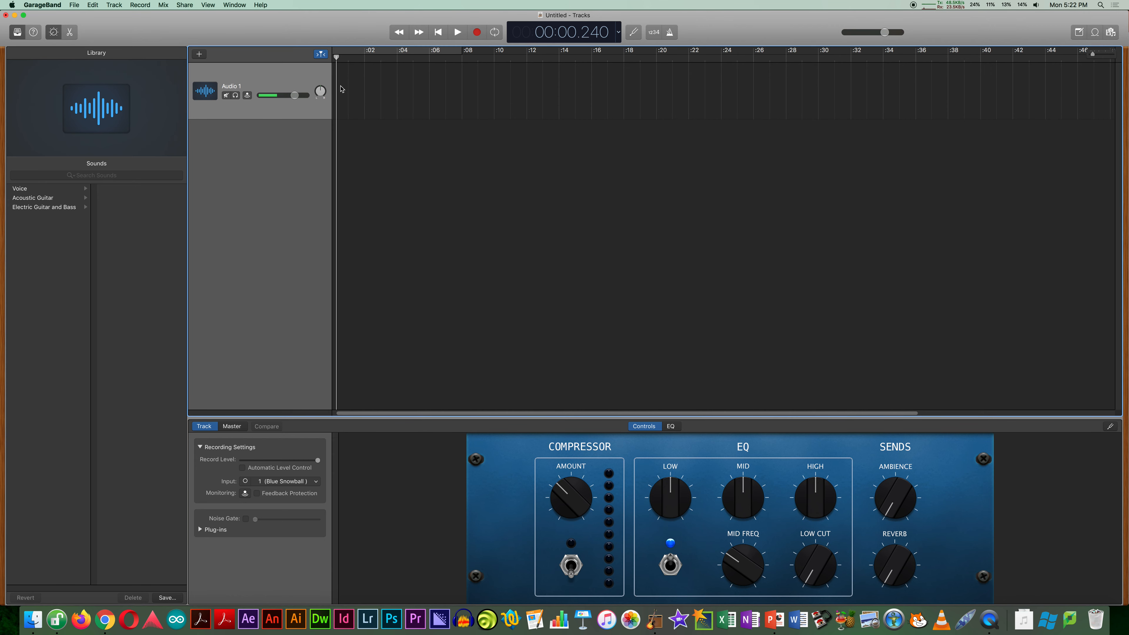
click(458, 31)
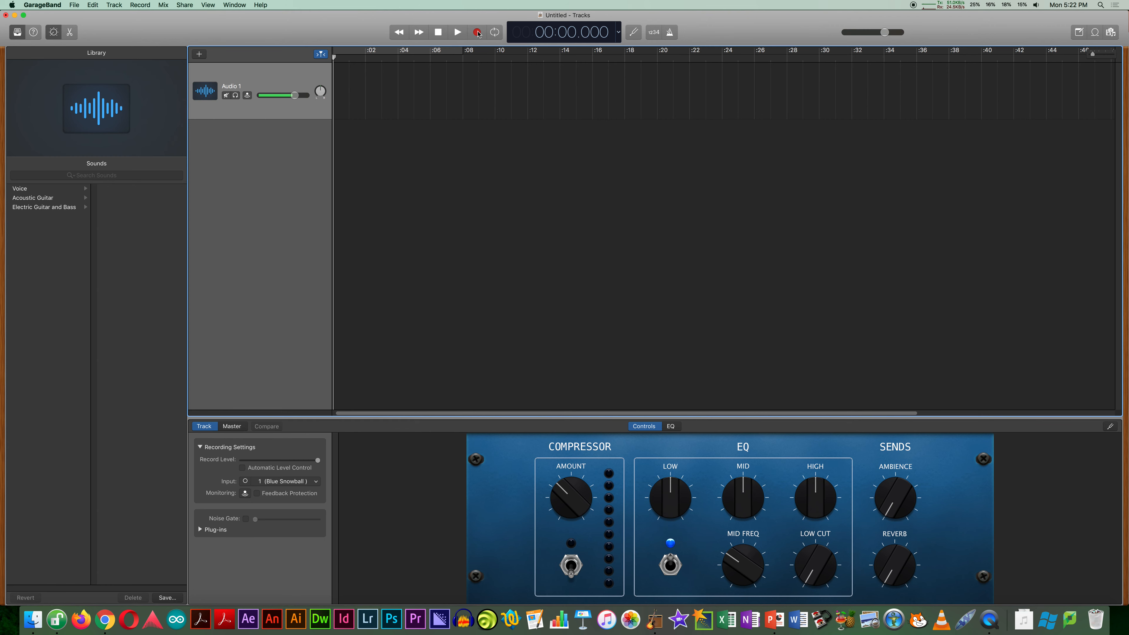
Record roughly 27 seconds of voice onto Audio 1 and stop.
click(478, 32)
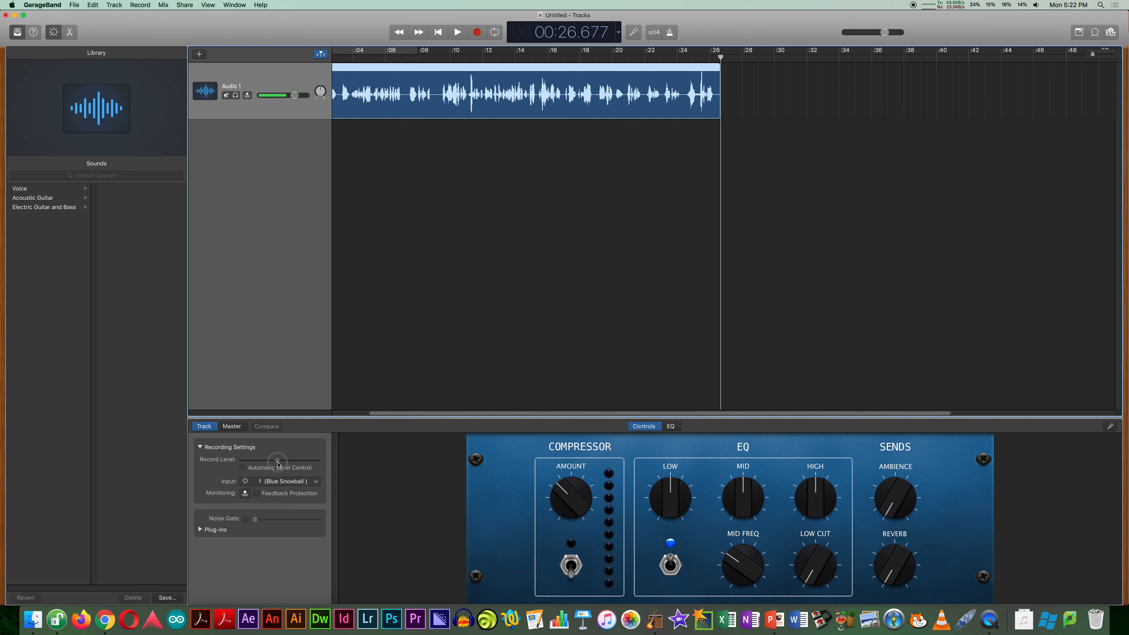
click(457, 31)
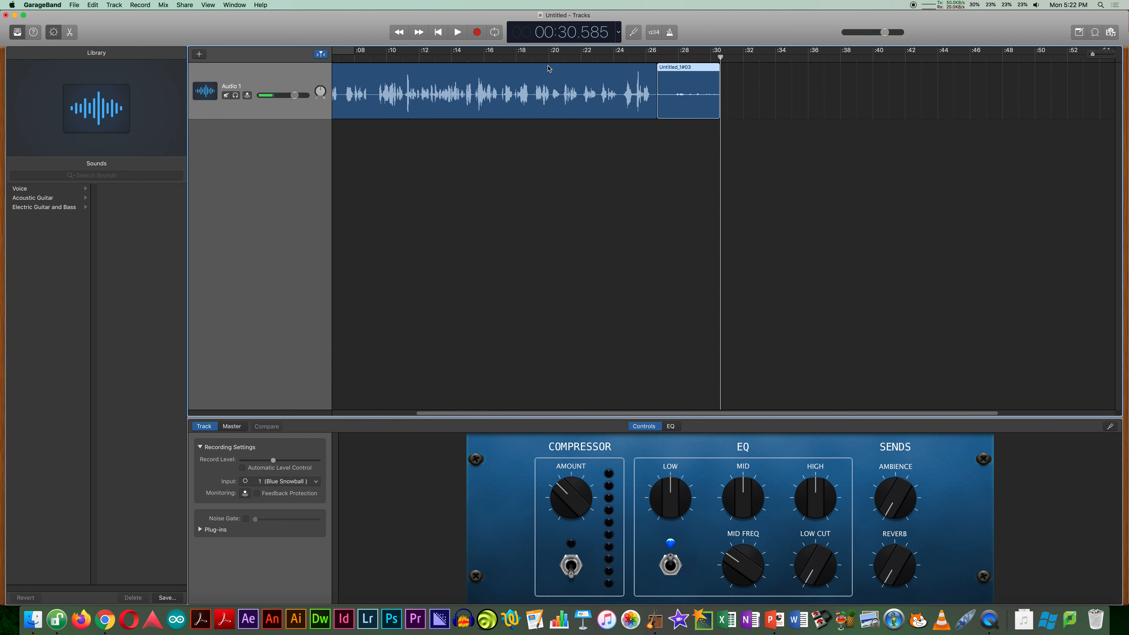
mouse_move(696, 109)
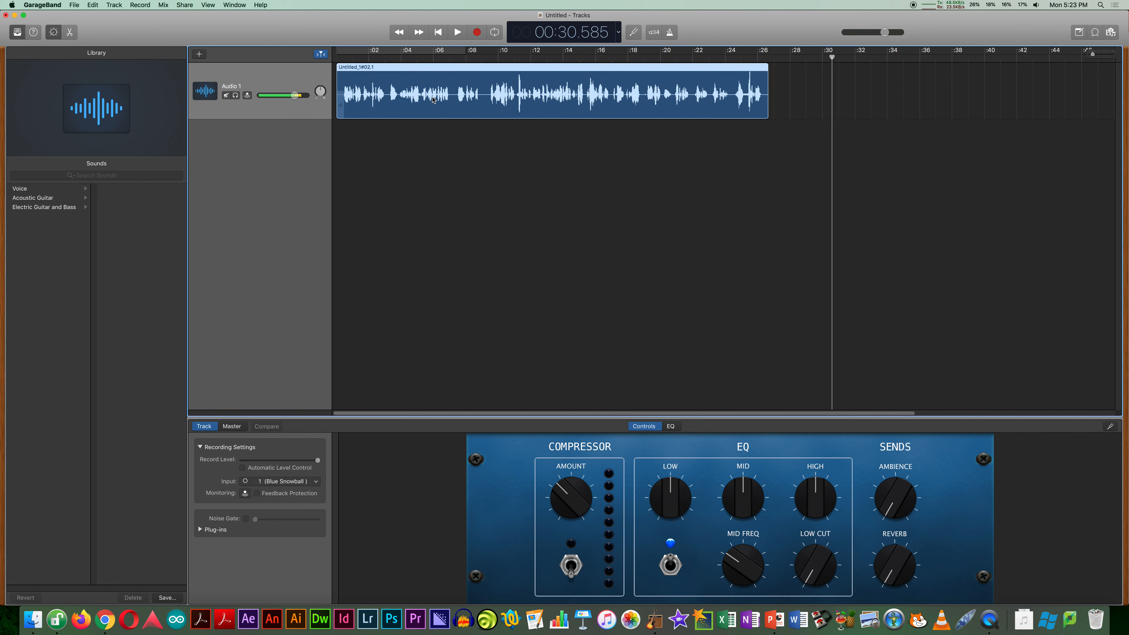
Rewind to the start, audition the first voice take briefly and stop playback.
click(458, 32)
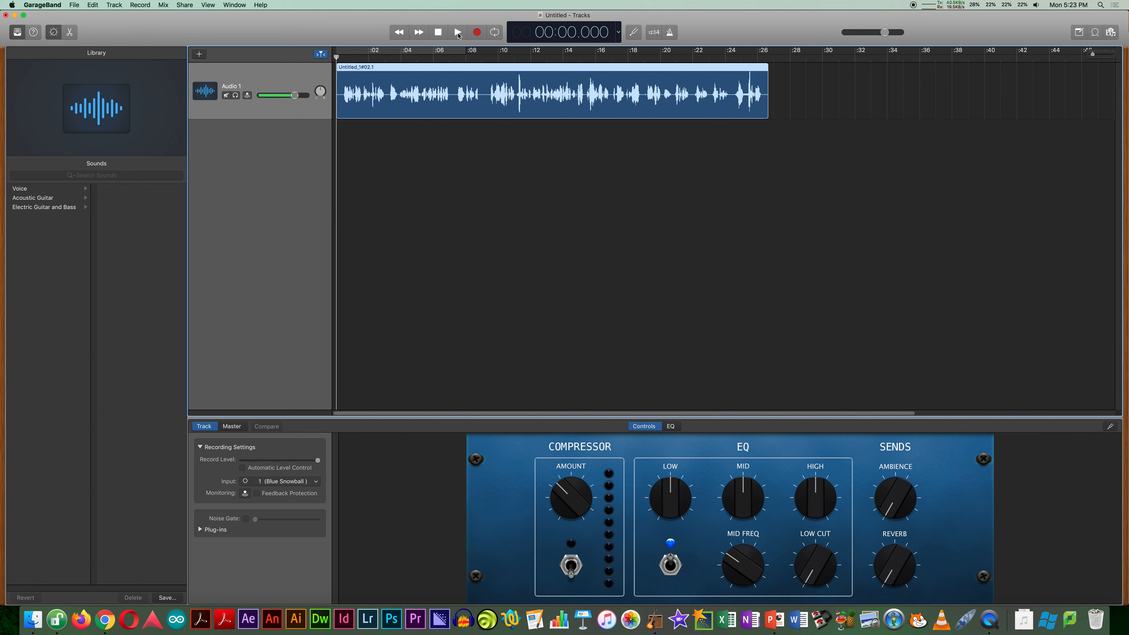
mouse_move(458, 32)
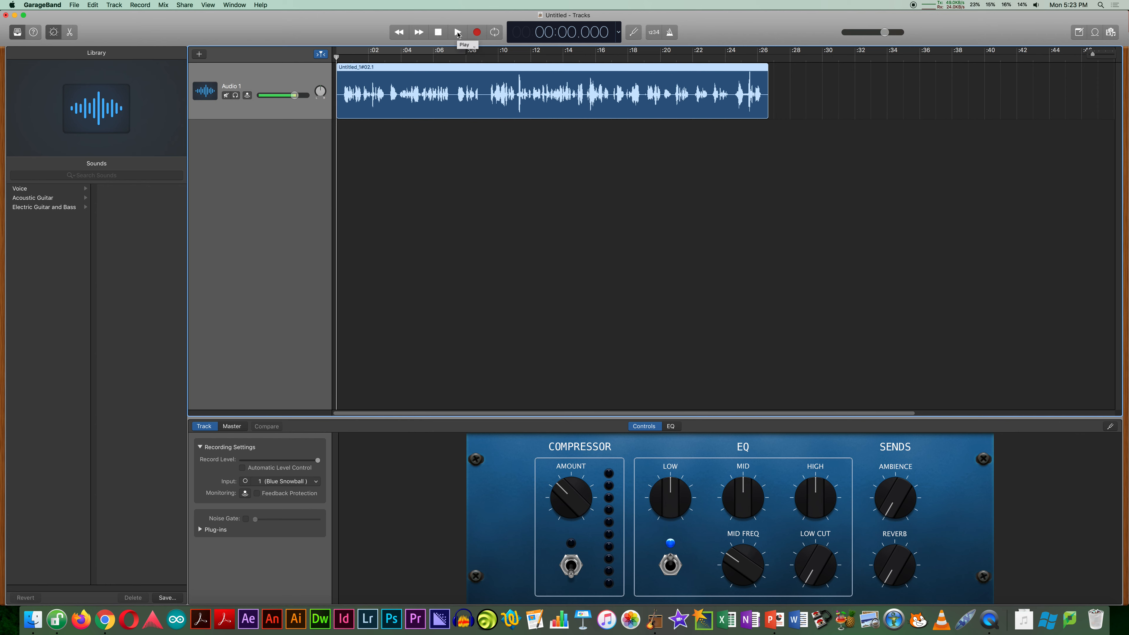
click(458, 31)
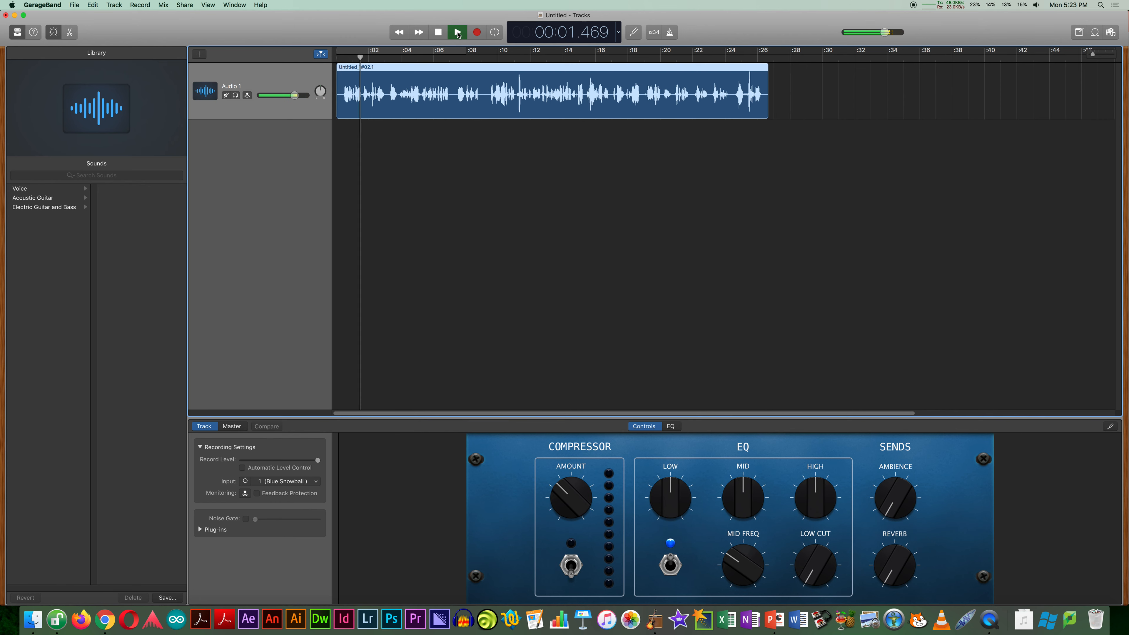
click(458, 31)
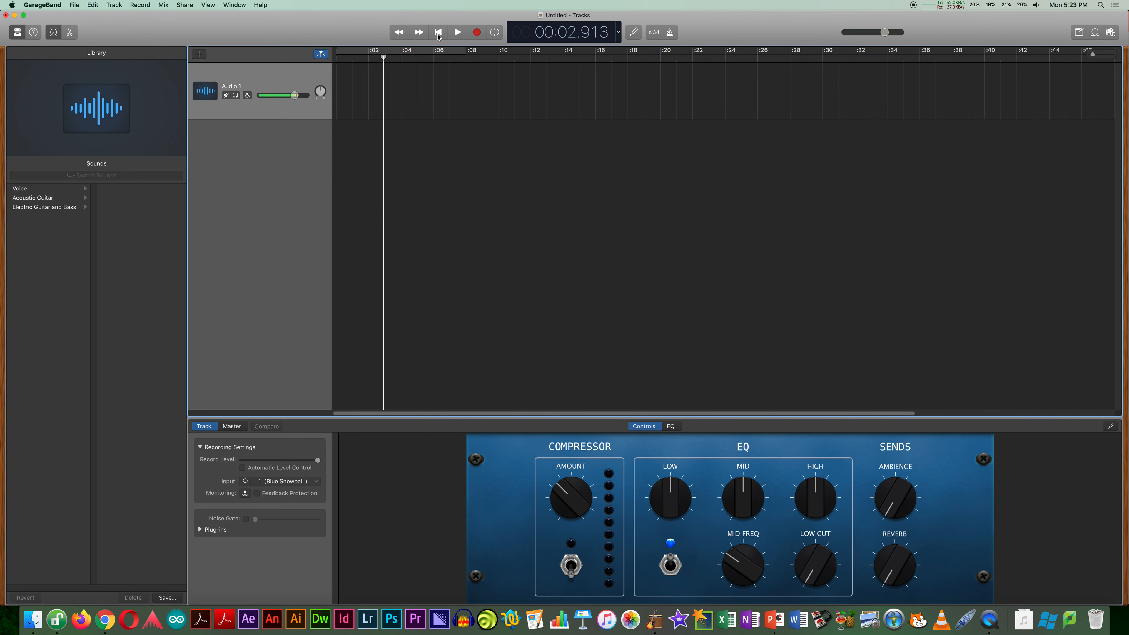
Record a fresh voice take of about 17 seconds from the beginning of Audio 1.
click(439, 31)
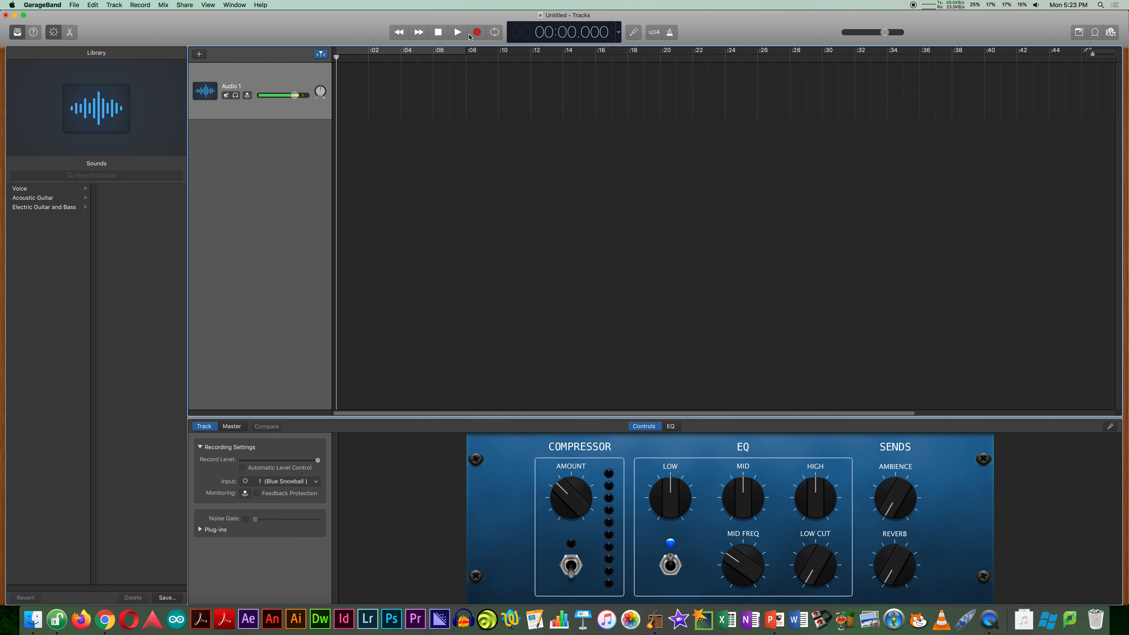
mouse_move(477, 32)
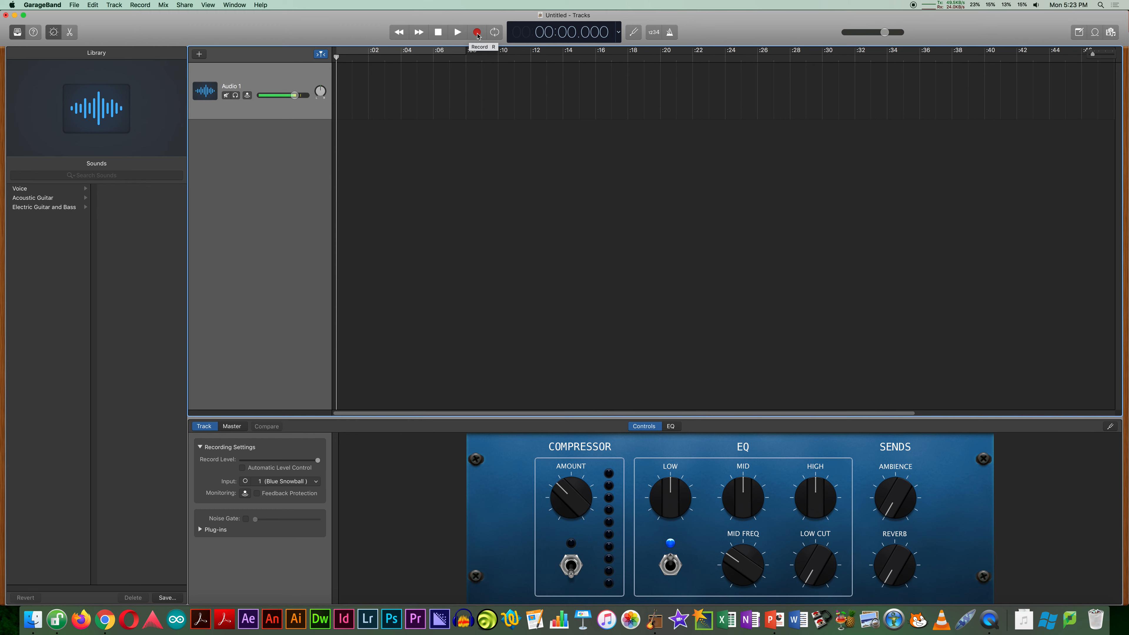
click(477, 32)
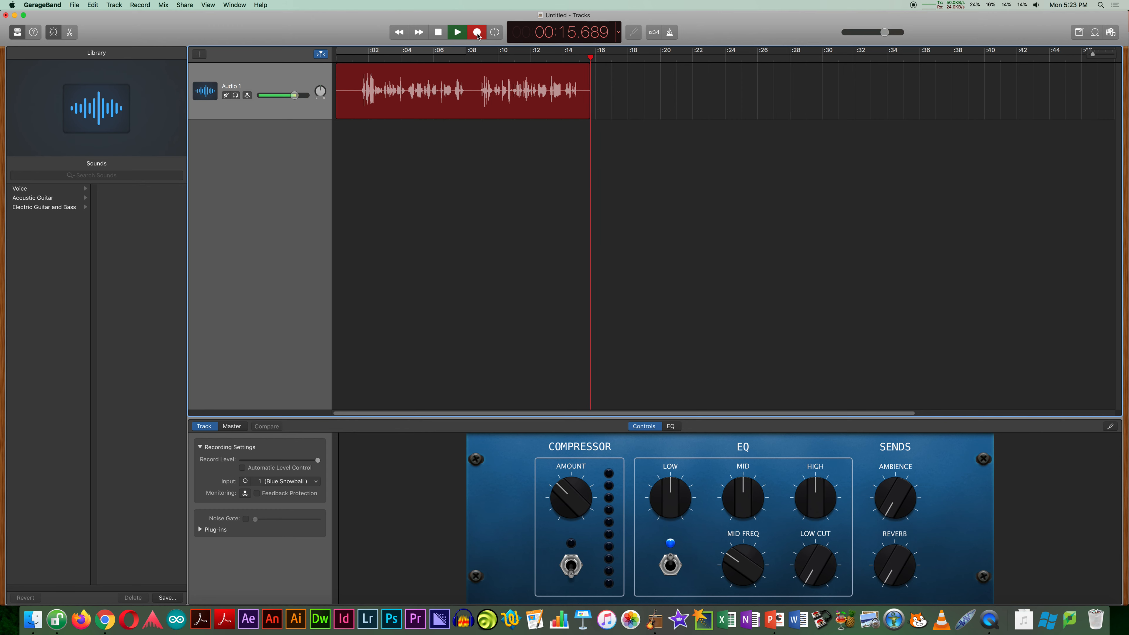
click(477, 32)
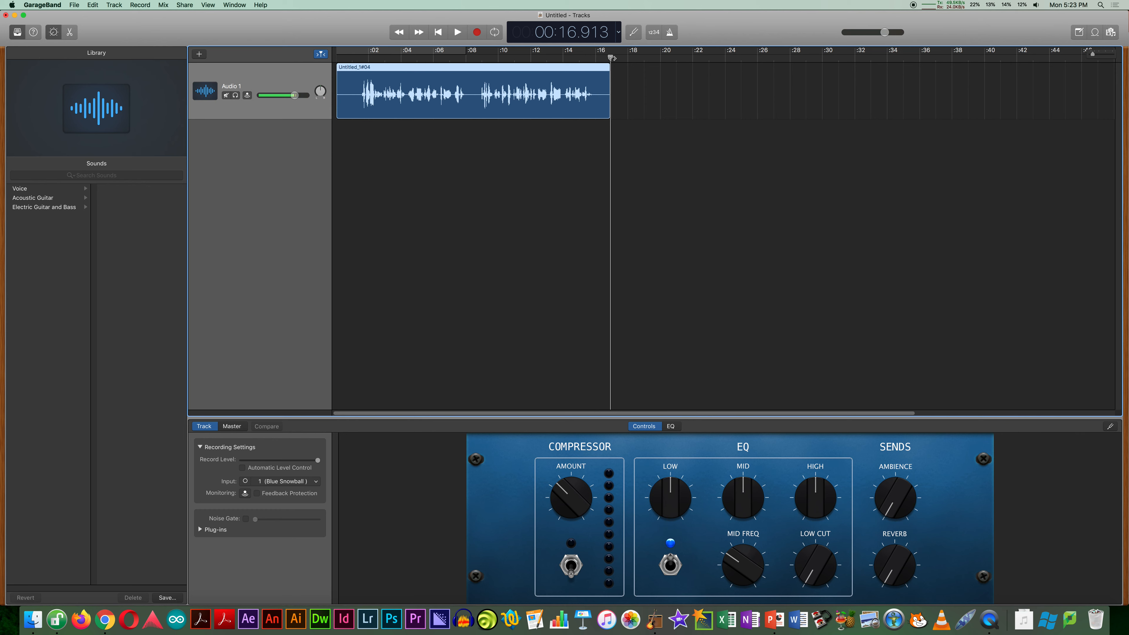
Place the playhead at the 7-second mark and listen to the take from there.
click(449, 55)
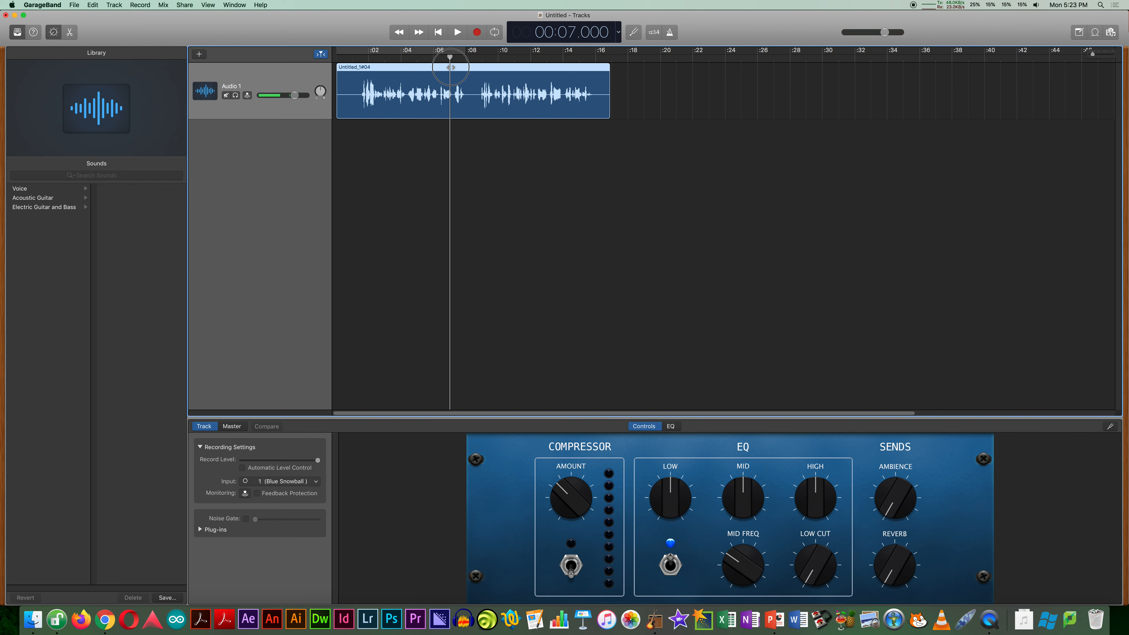
click(457, 32)
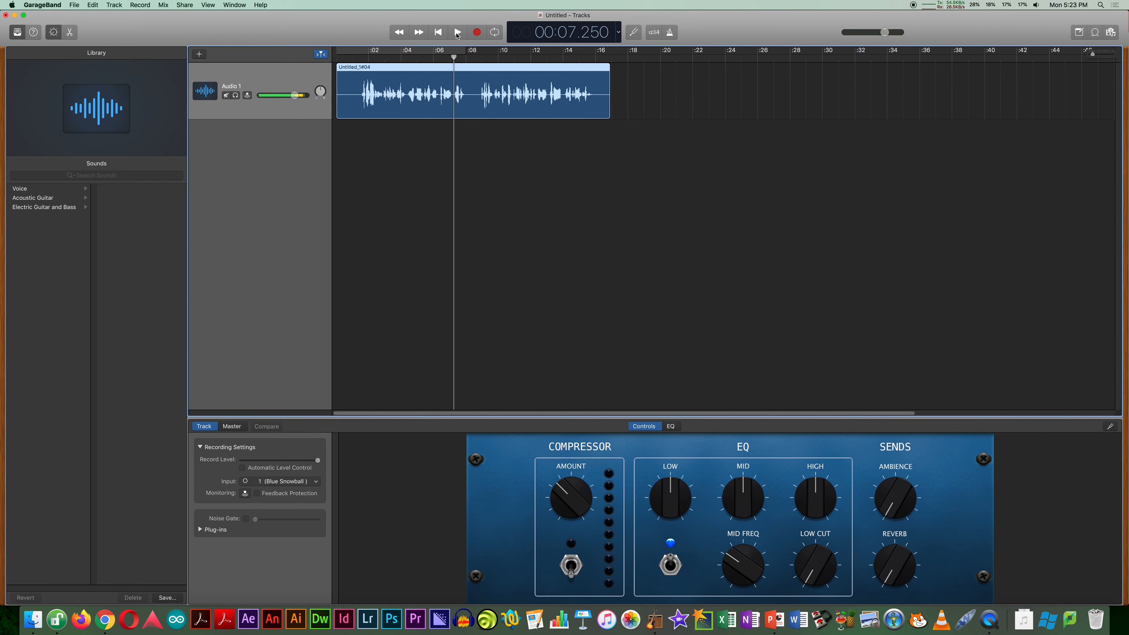
click(458, 32)
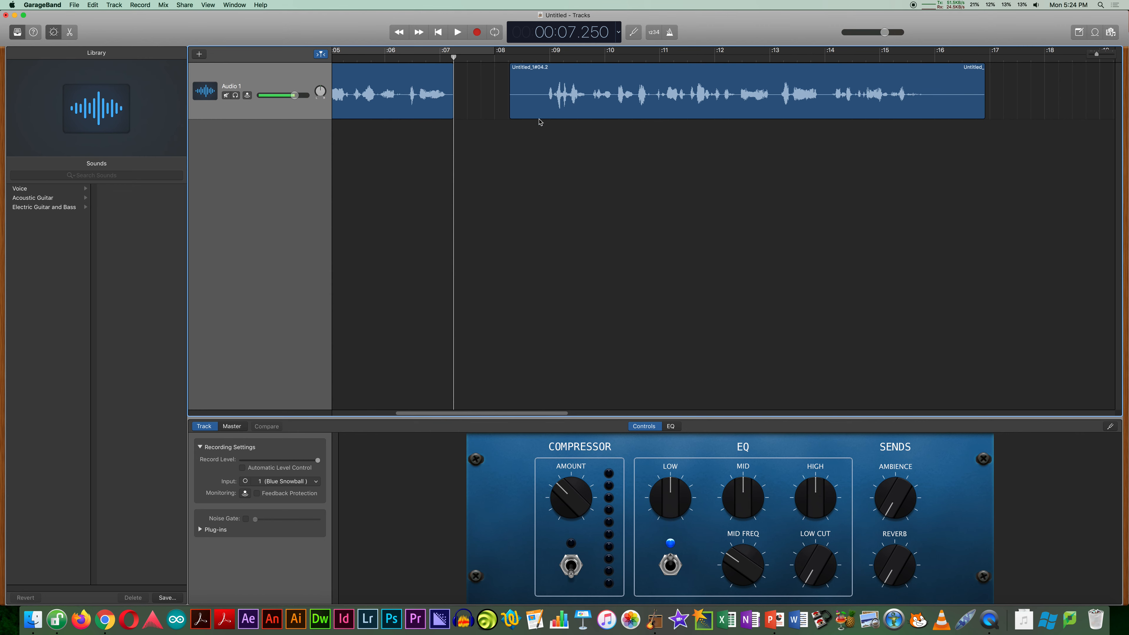
mouse_move(1001, 81)
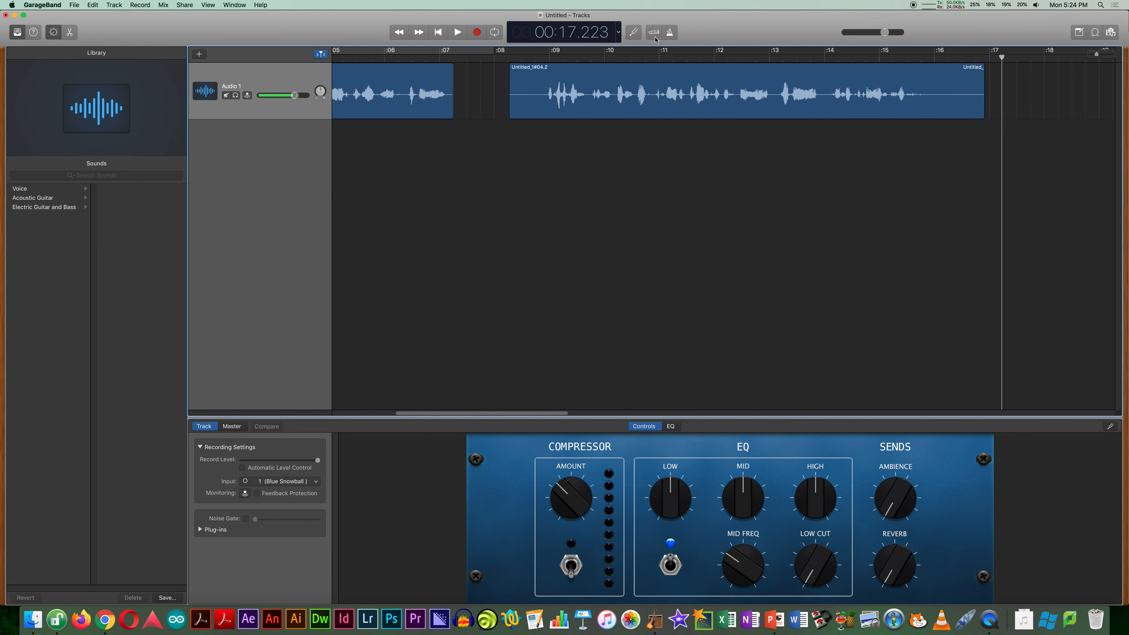
With count-in on, record a short voice snippet after the 18-second mark.
click(654, 31)
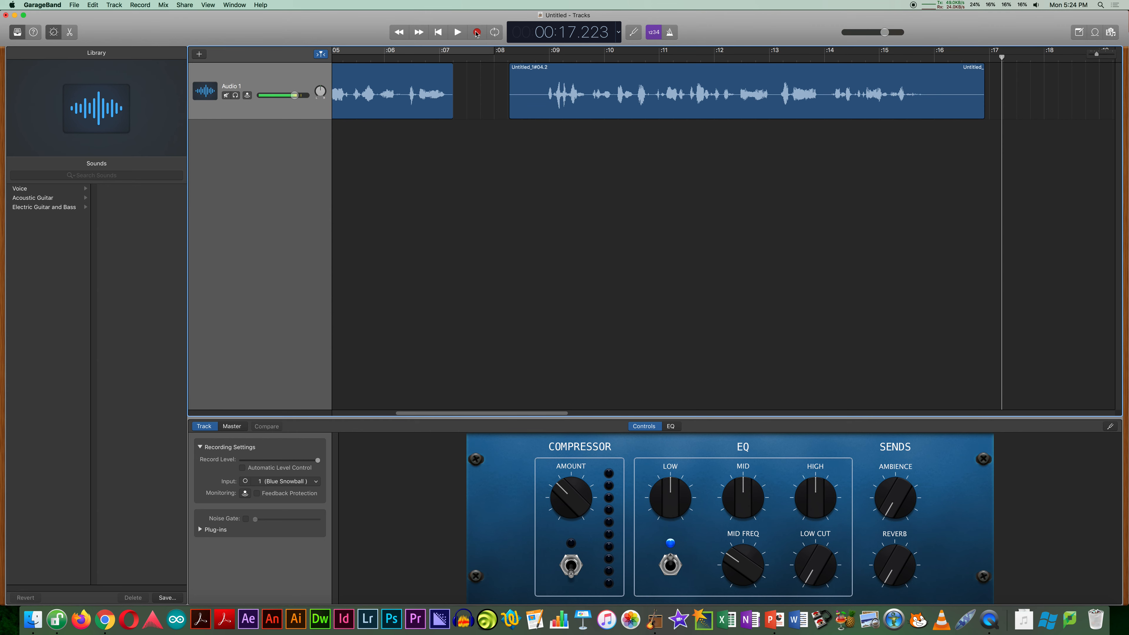
click(458, 31)
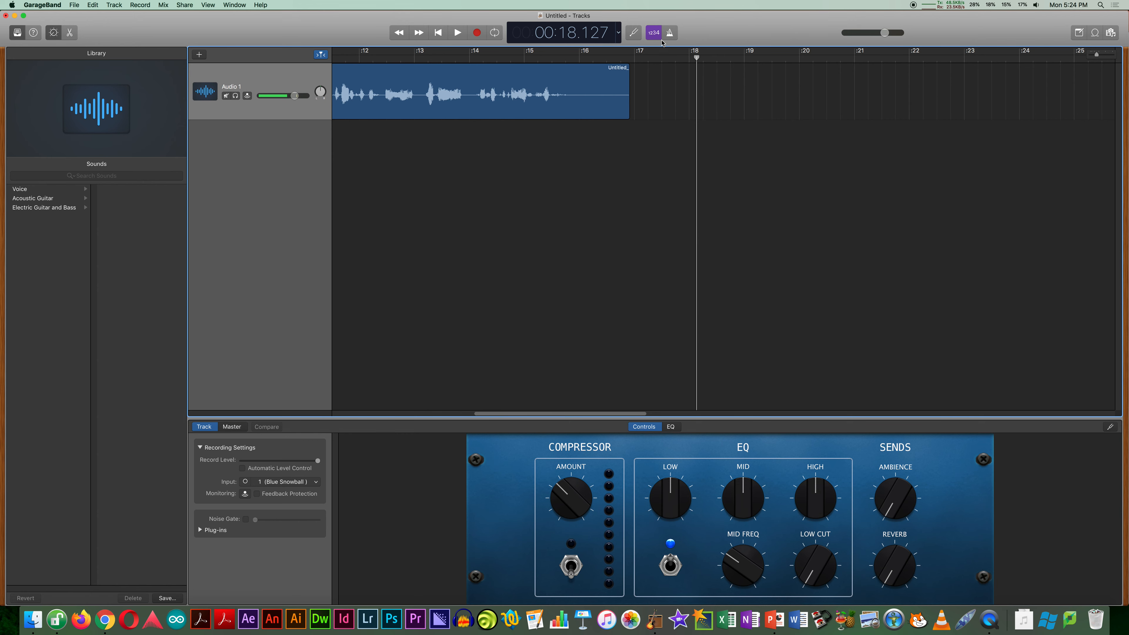
click(477, 33)
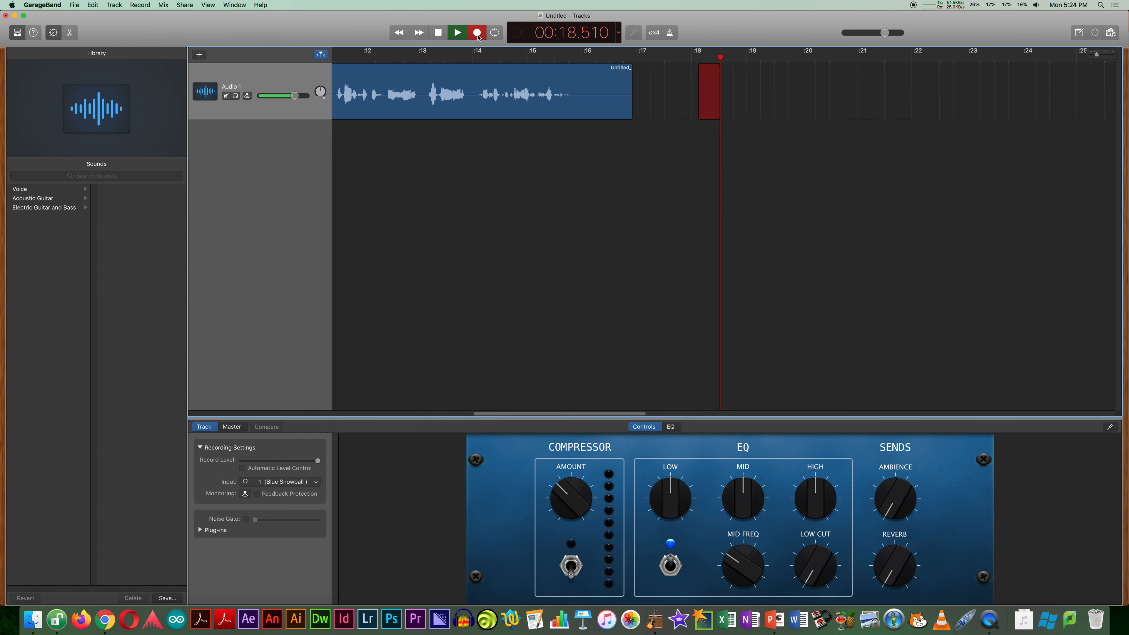
click(456, 32)
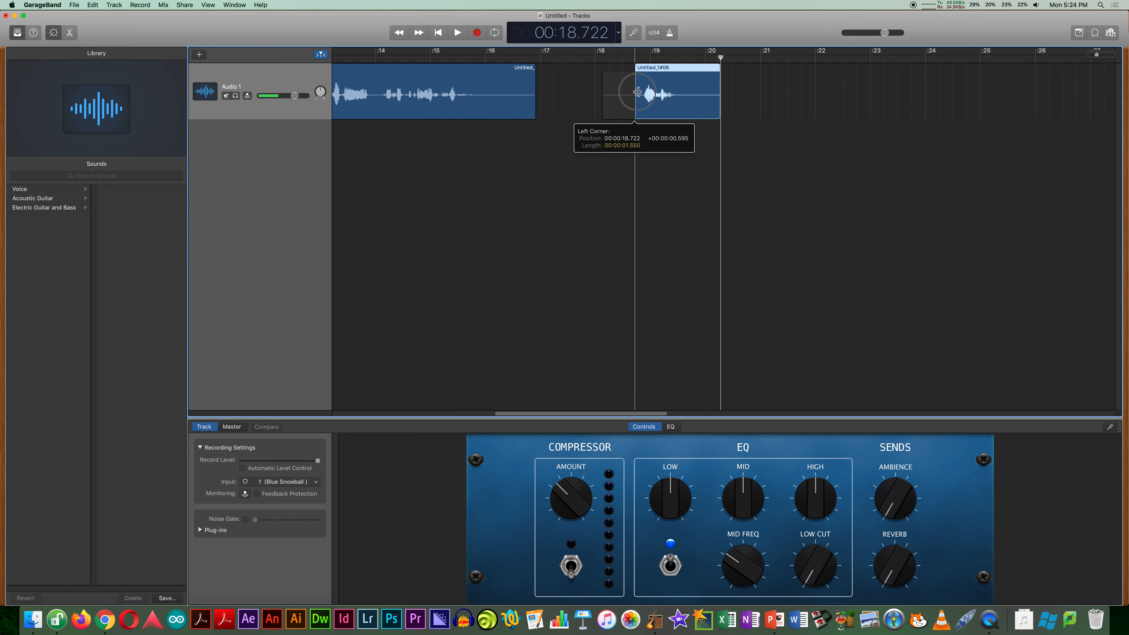
Trim the snippet's start, drop it into the gap between the regions, and play through it.
drag(638, 93, 697, 93)
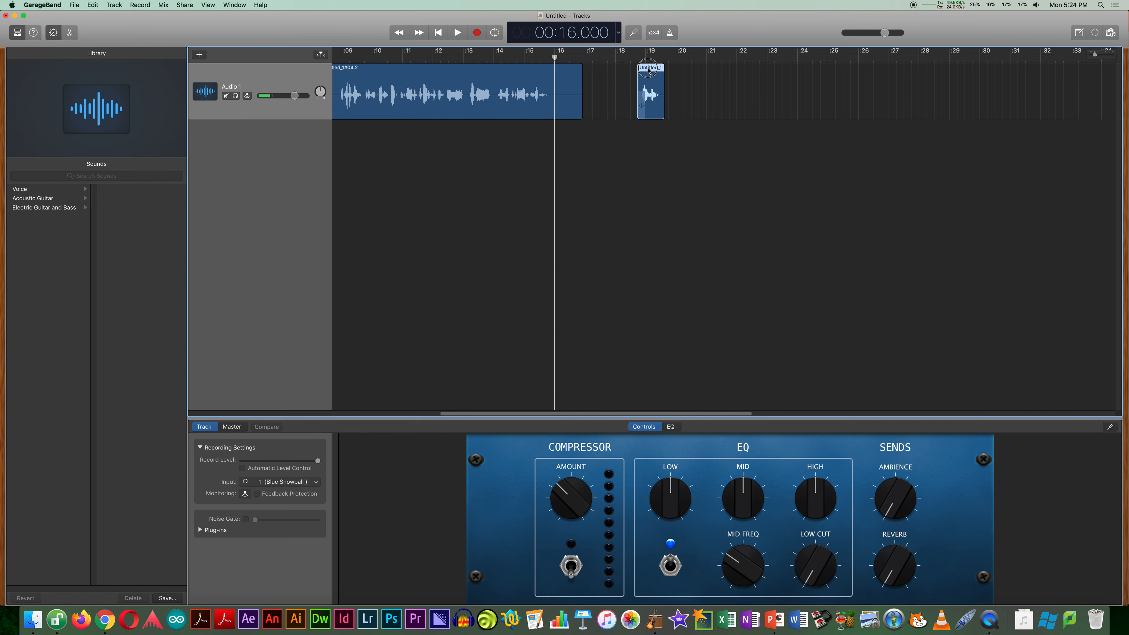
drag(649, 90, 681, 90)
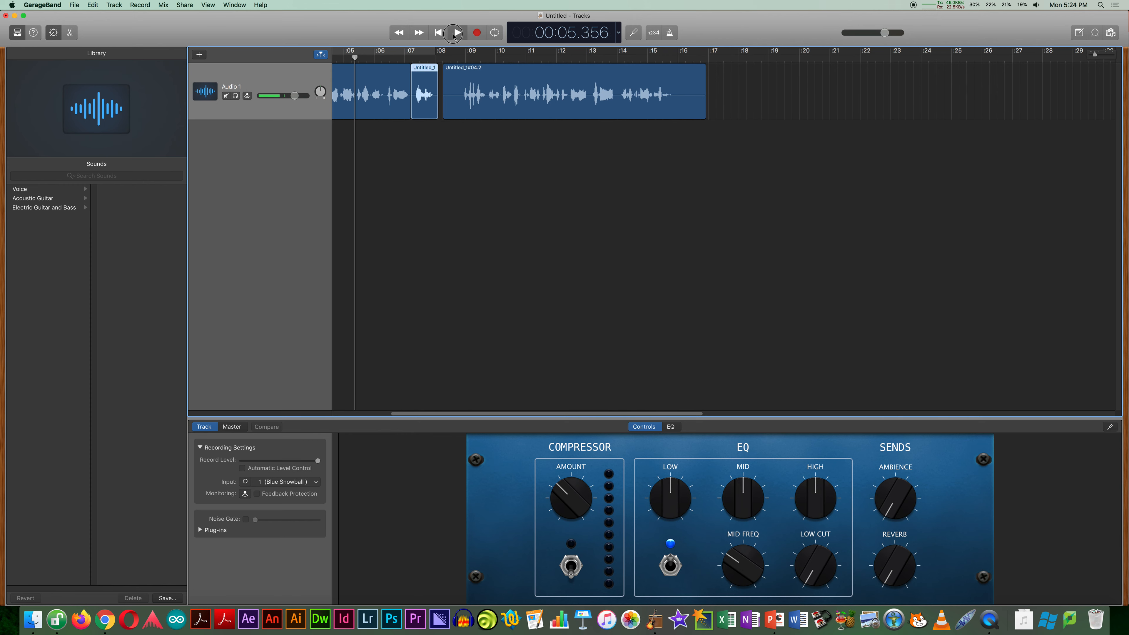
click(454, 32)
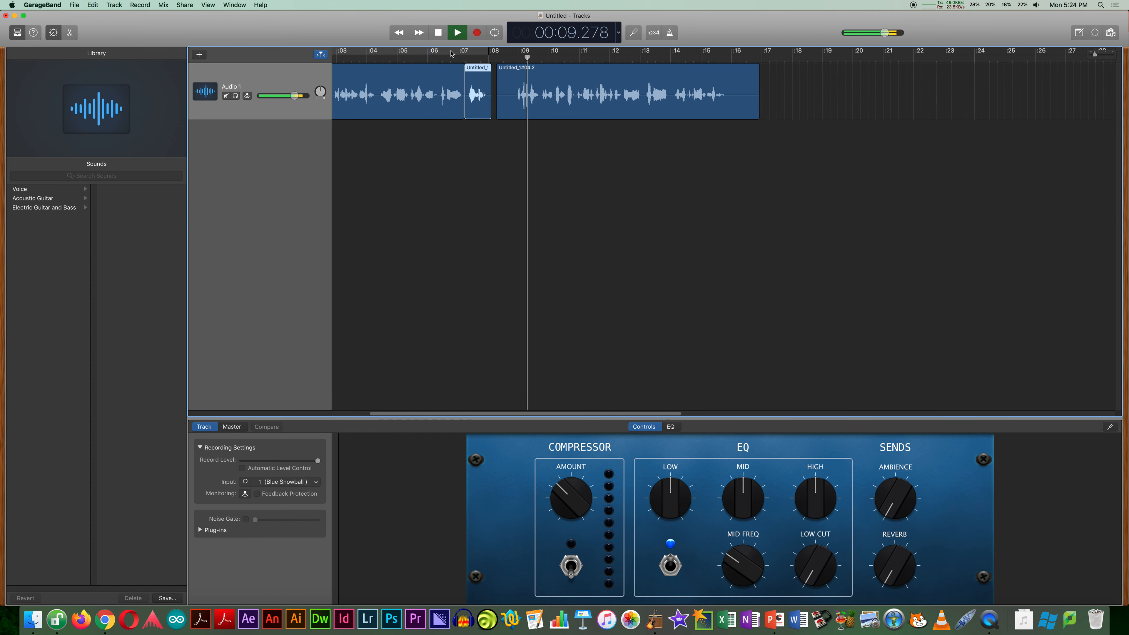
click(457, 32)
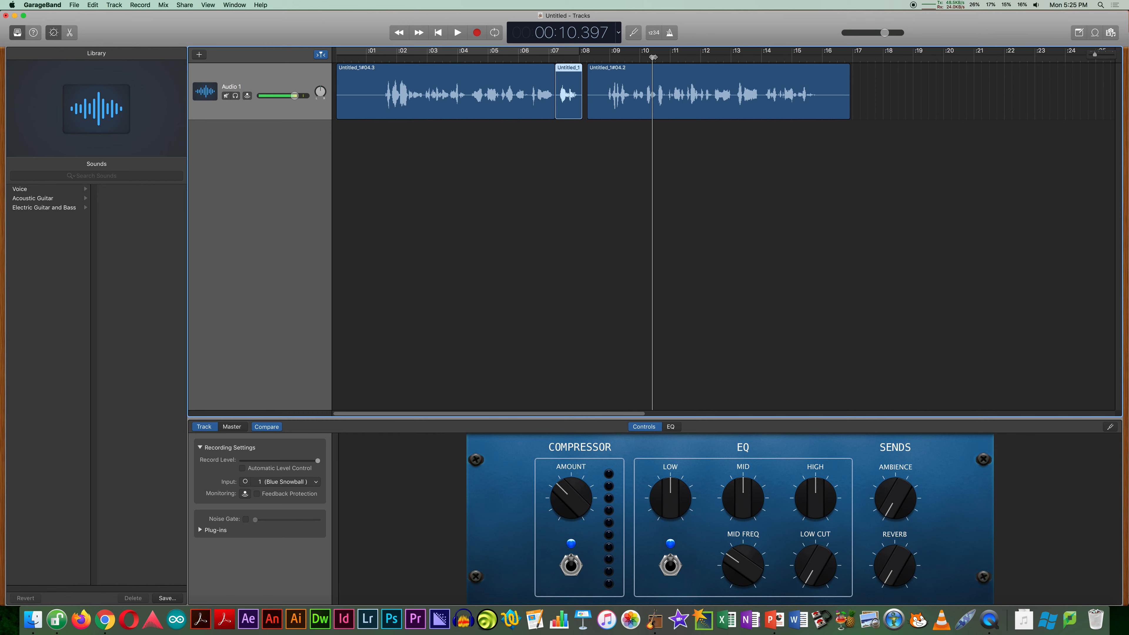
Play the voice track from the start to check it with the compressor on.
click(456, 32)
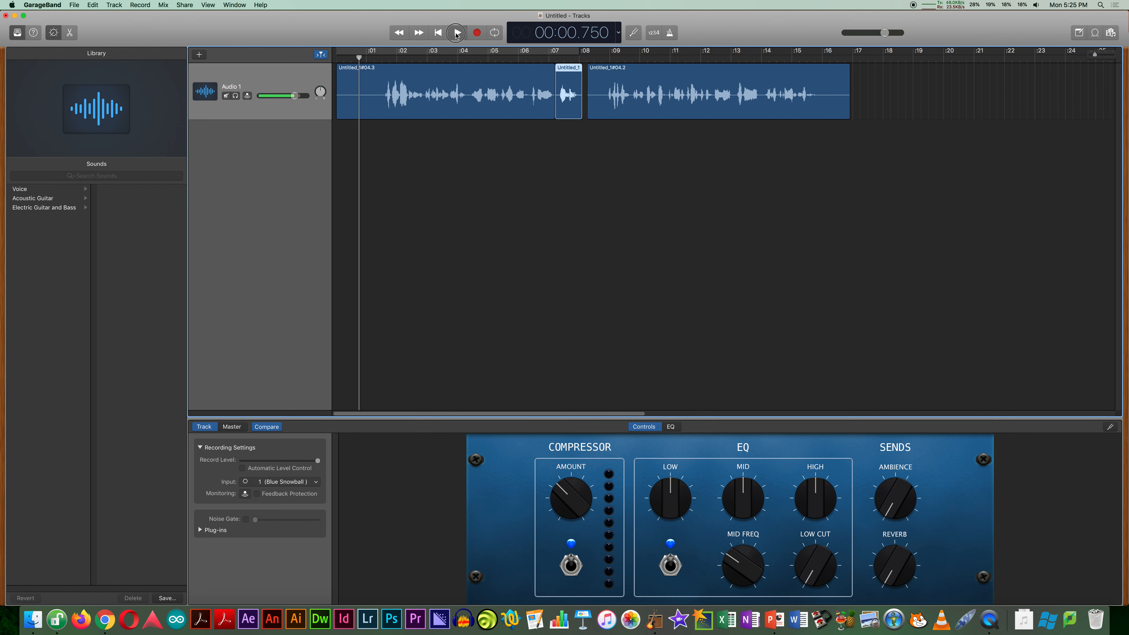
click(458, 33)
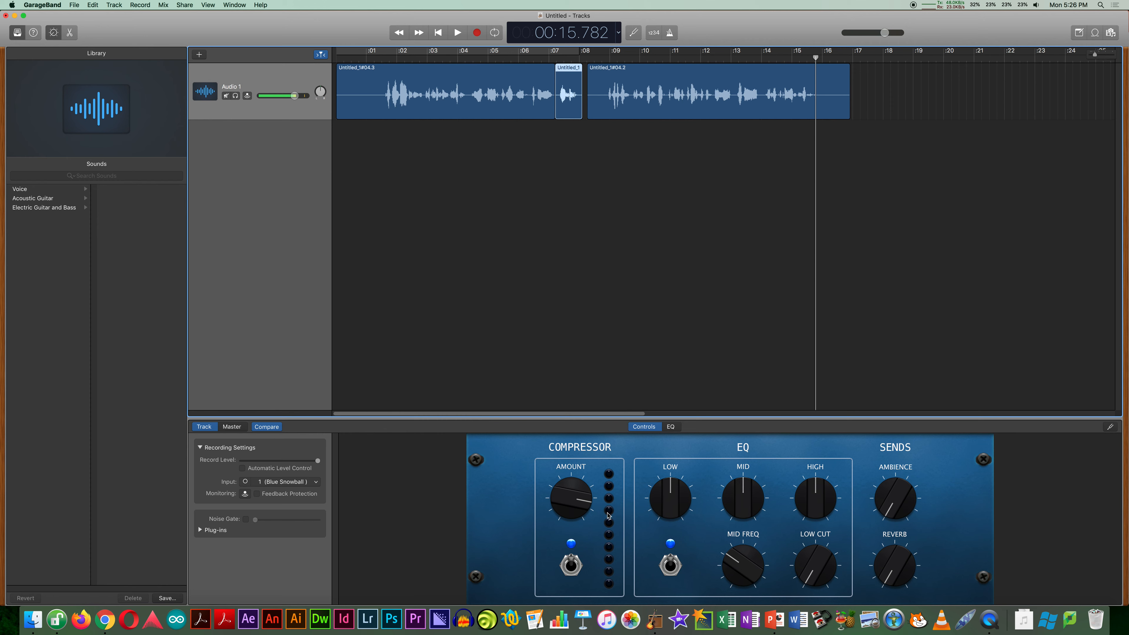
mouse_move(588, 496)
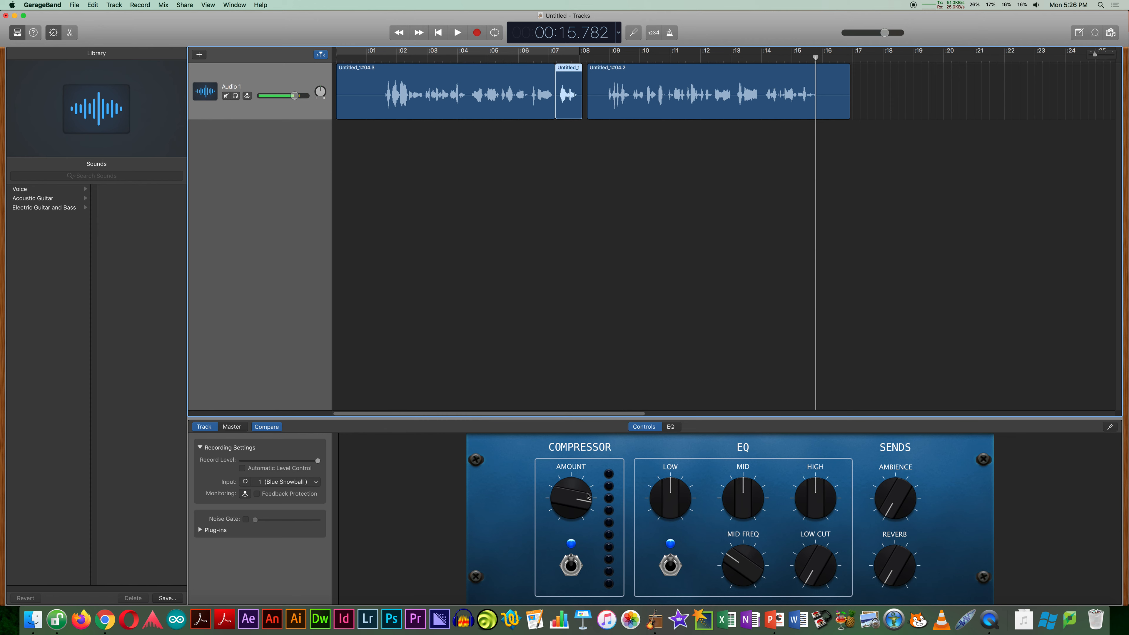
mouse_move(655, 279)
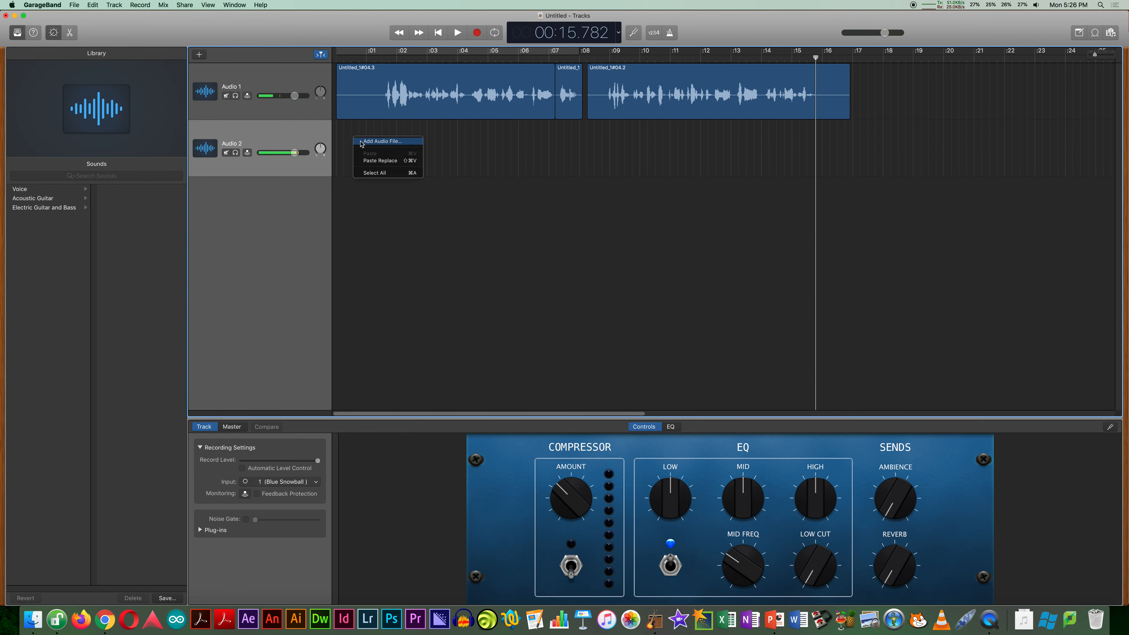
Add PedsCases Intro Clip.m4a to Audio 2 and shift the voice regions to start near 10 seconds.
click(384, 141)
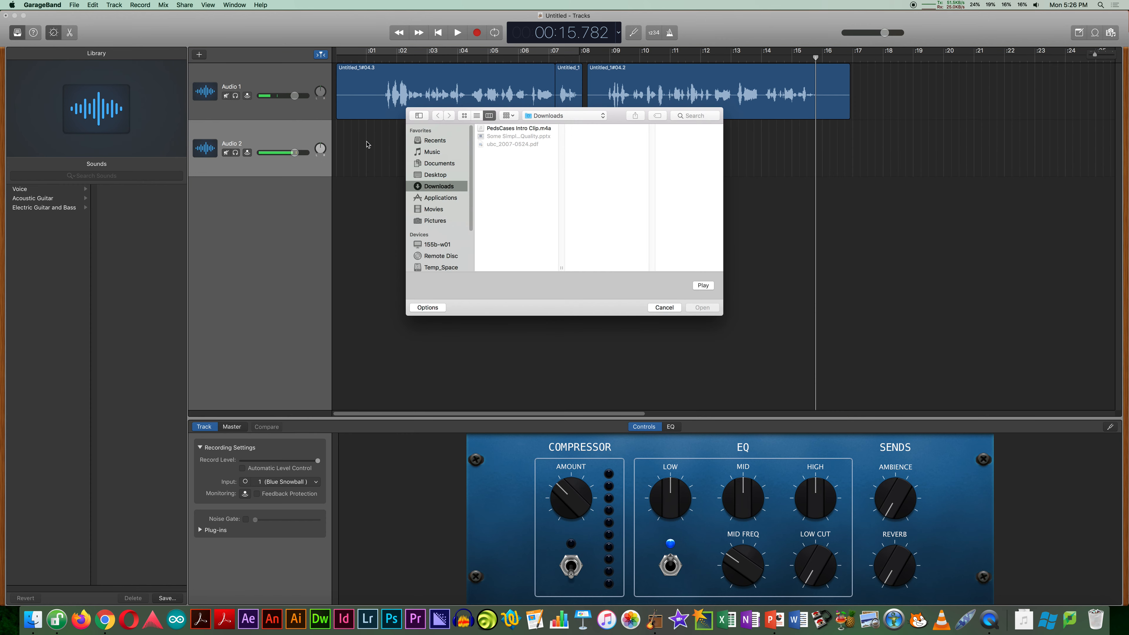
click(702, 308)
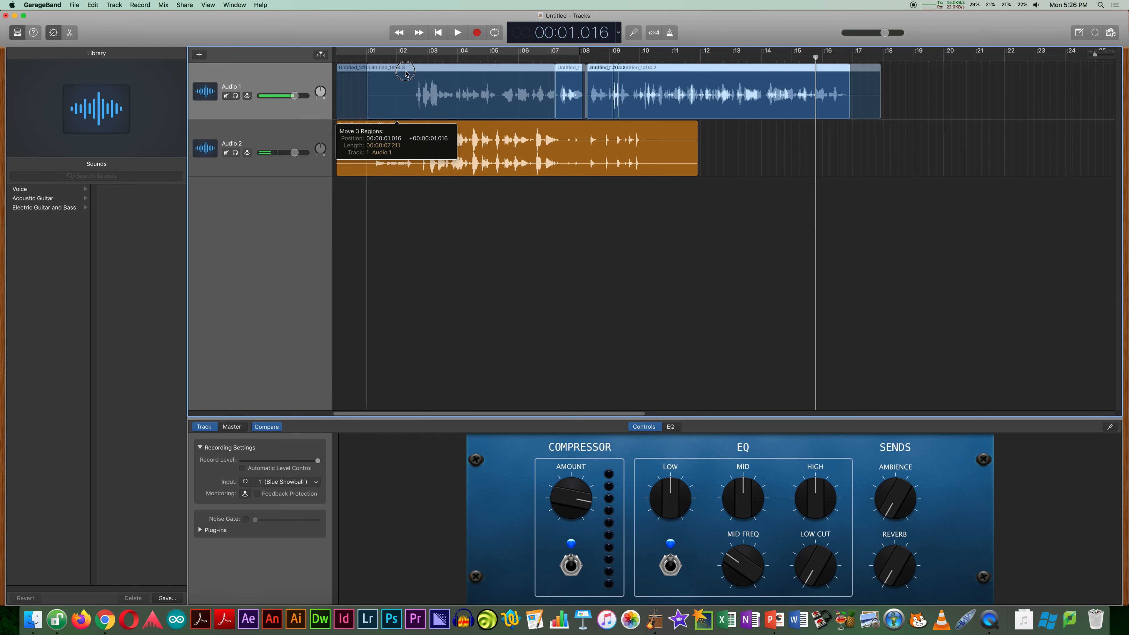
drag(405, 74, 670, 80)
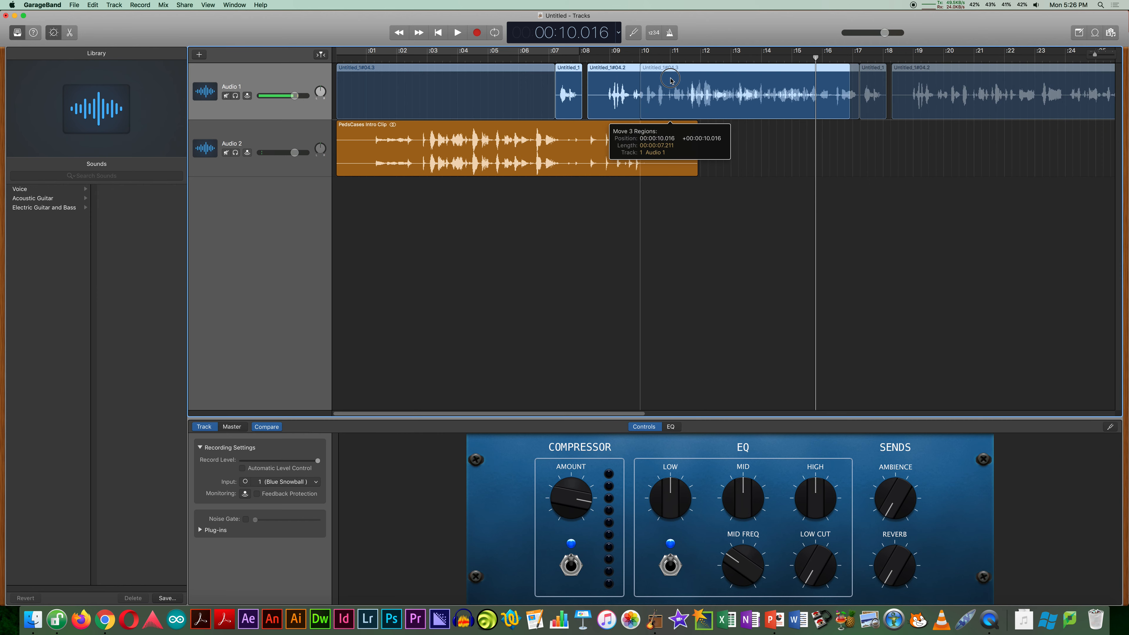
drag(670, 79, 658, 72)
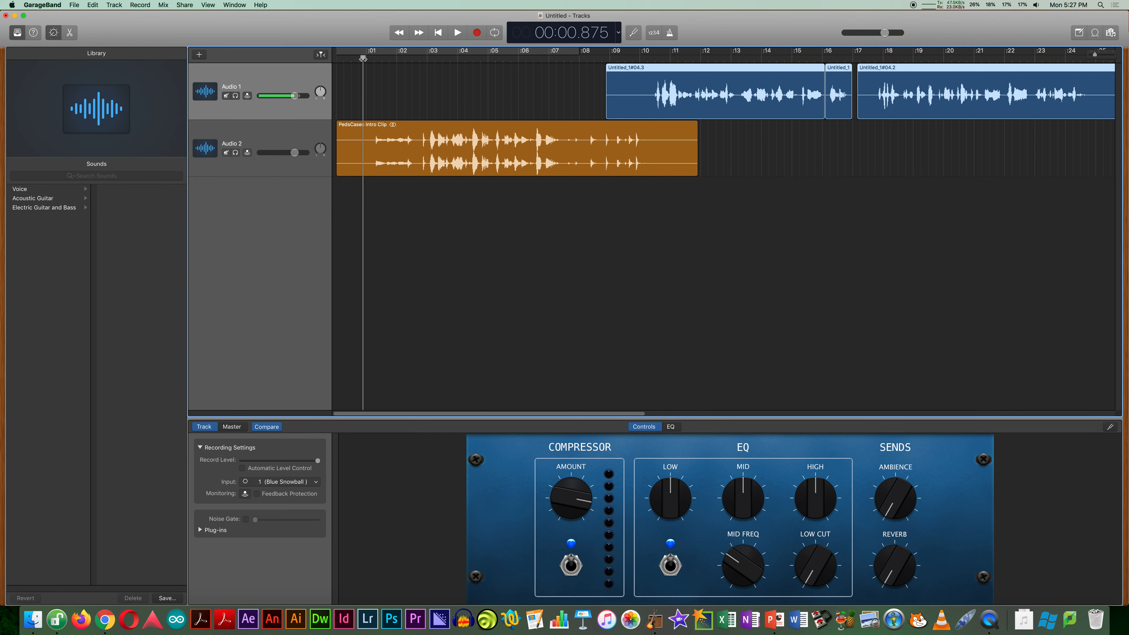
Play the arrangement to about thirteen seconds, then view the master track's output effects.
click(458, 32)
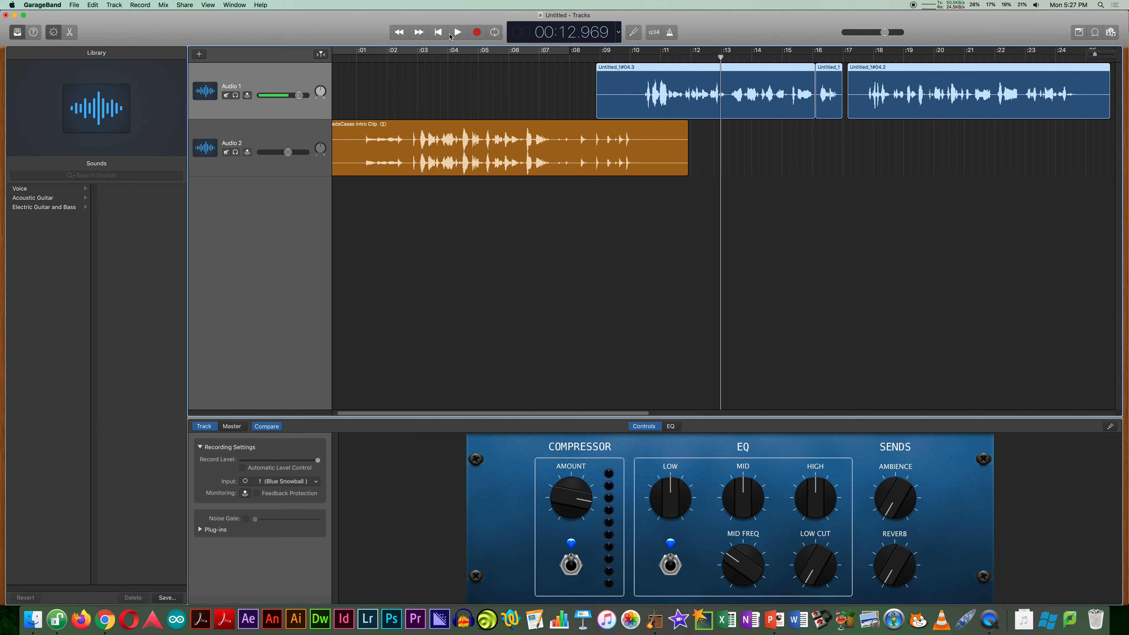
mouse_move(458, 32)
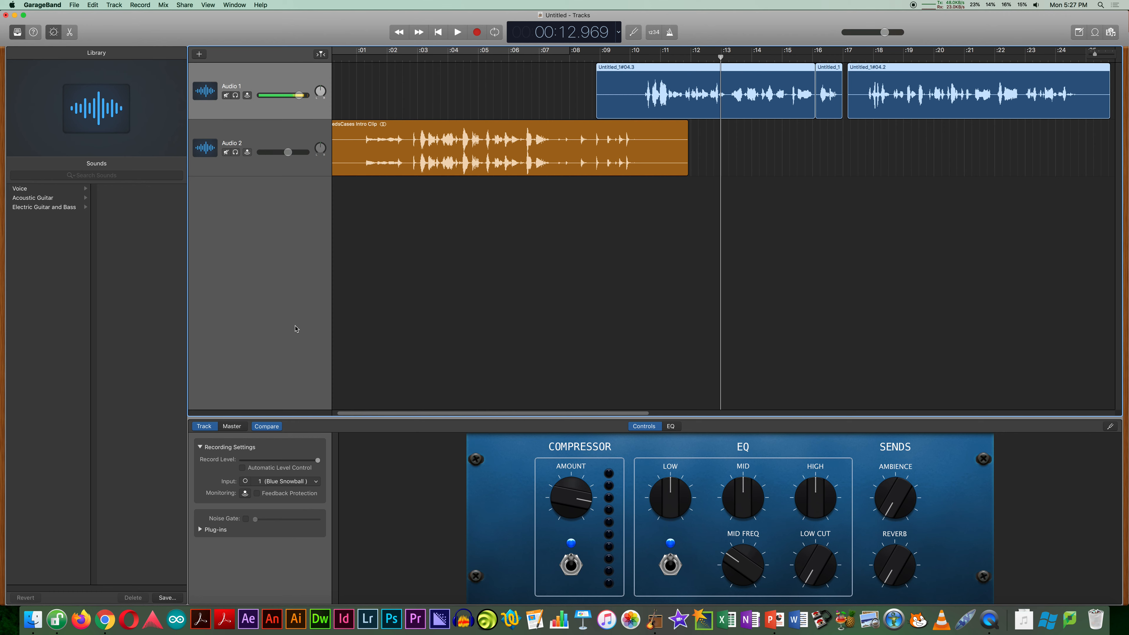
mouse_move(668, 516)
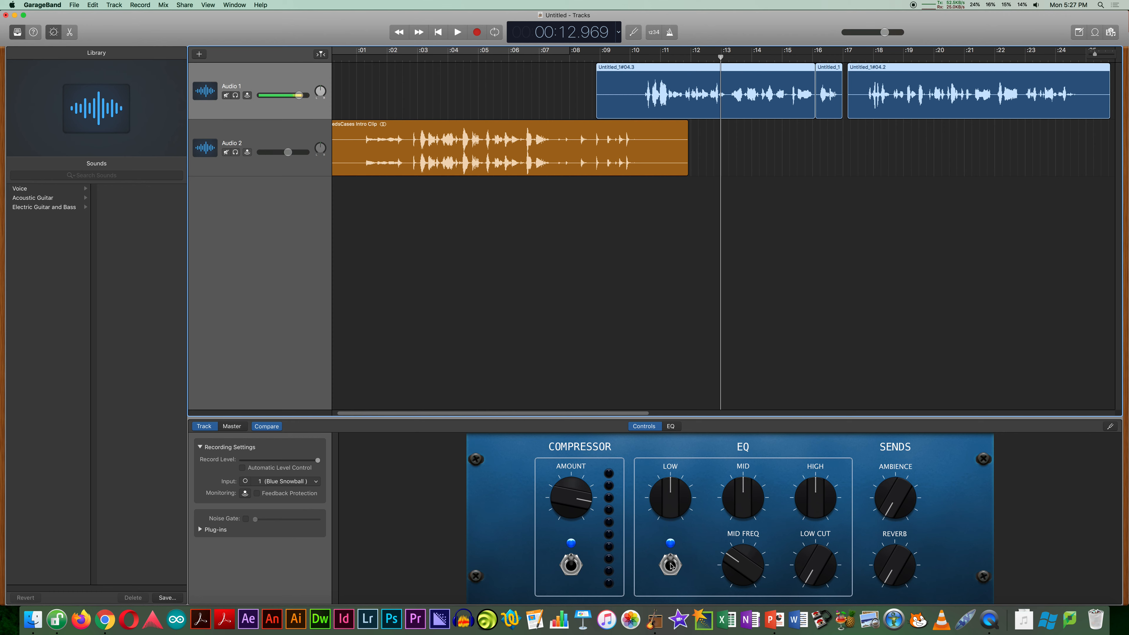
click(669, 426)
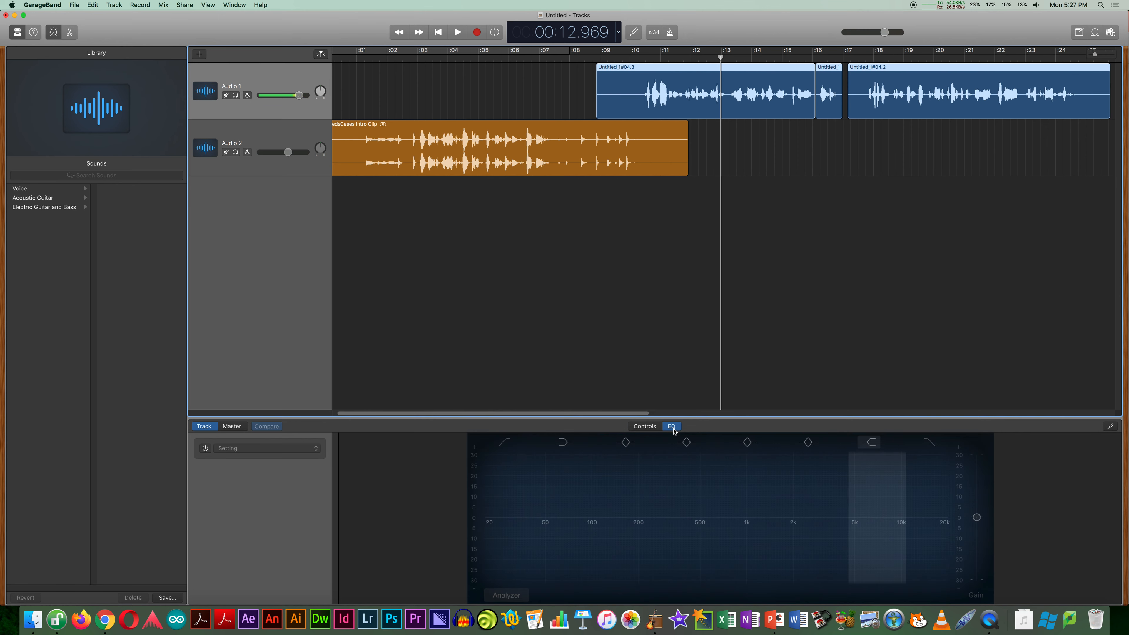
click(644, 425)
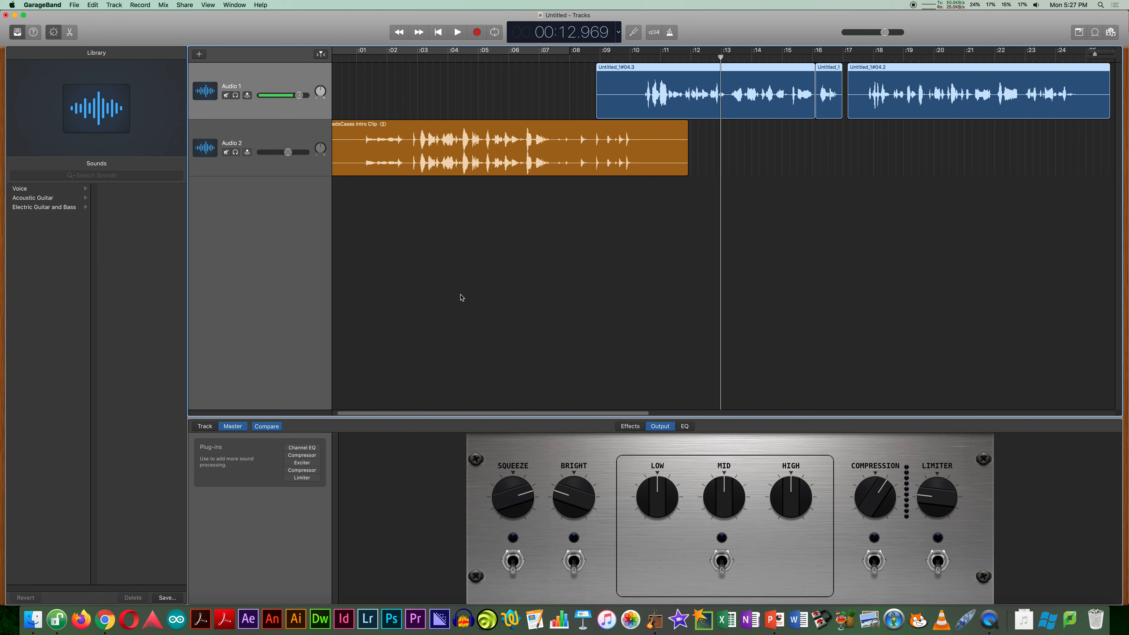
mouse_move(654, 157)
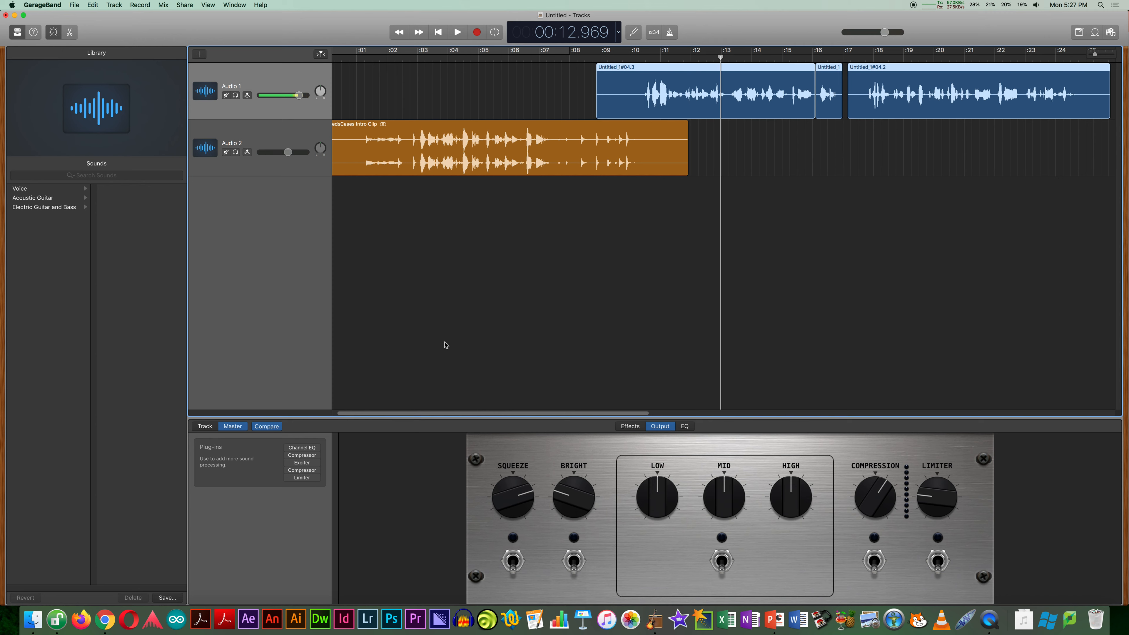
mouse_move(314, 239)
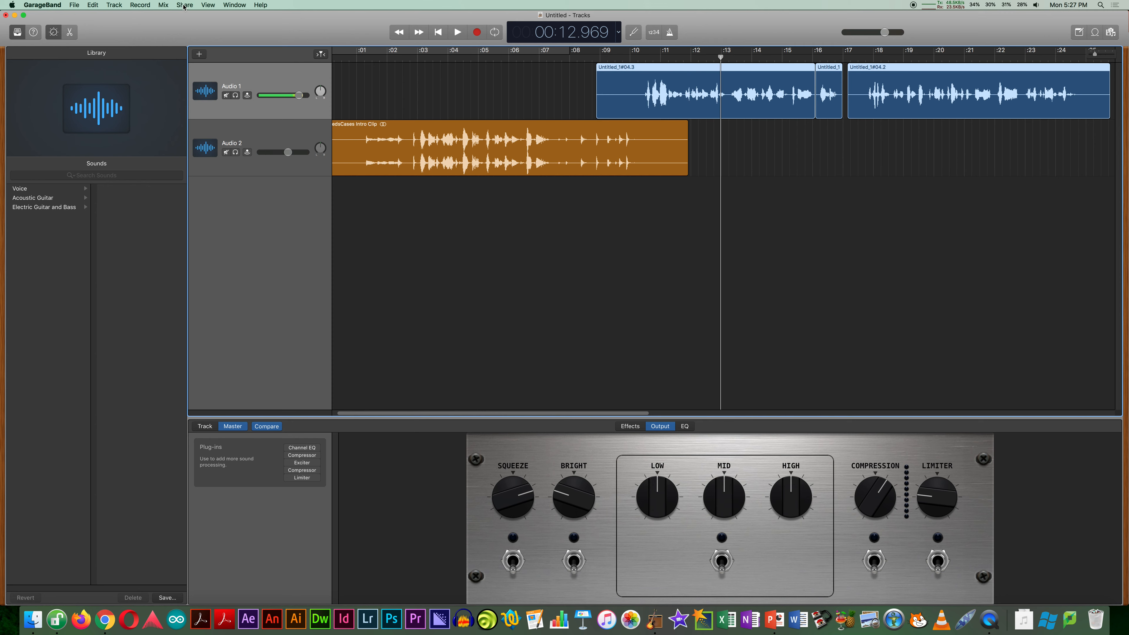
Start exporting the song to disk as AAC at Highest Quality (iTunes Plus, 256 kBit/s).
click(184, 5)
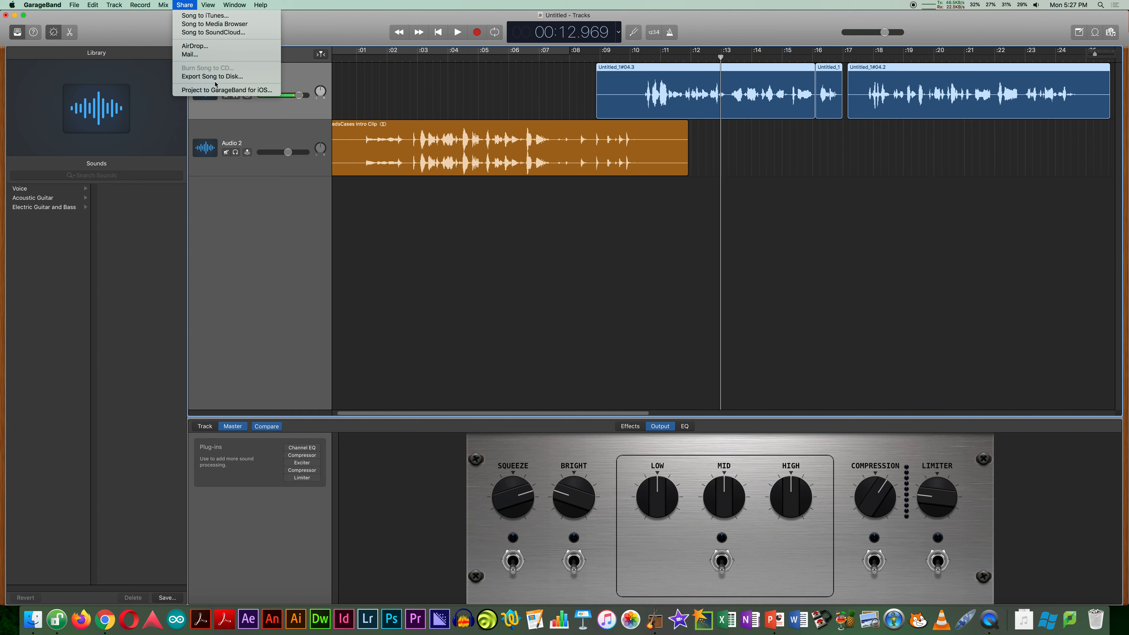
click(211, 77)
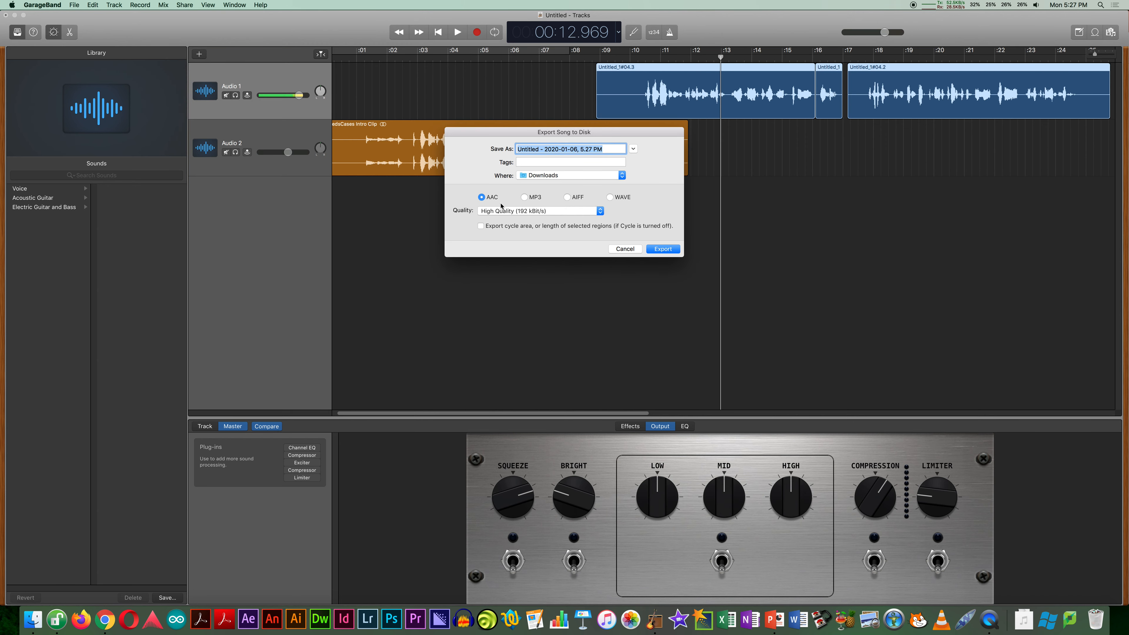
click(537, 211)
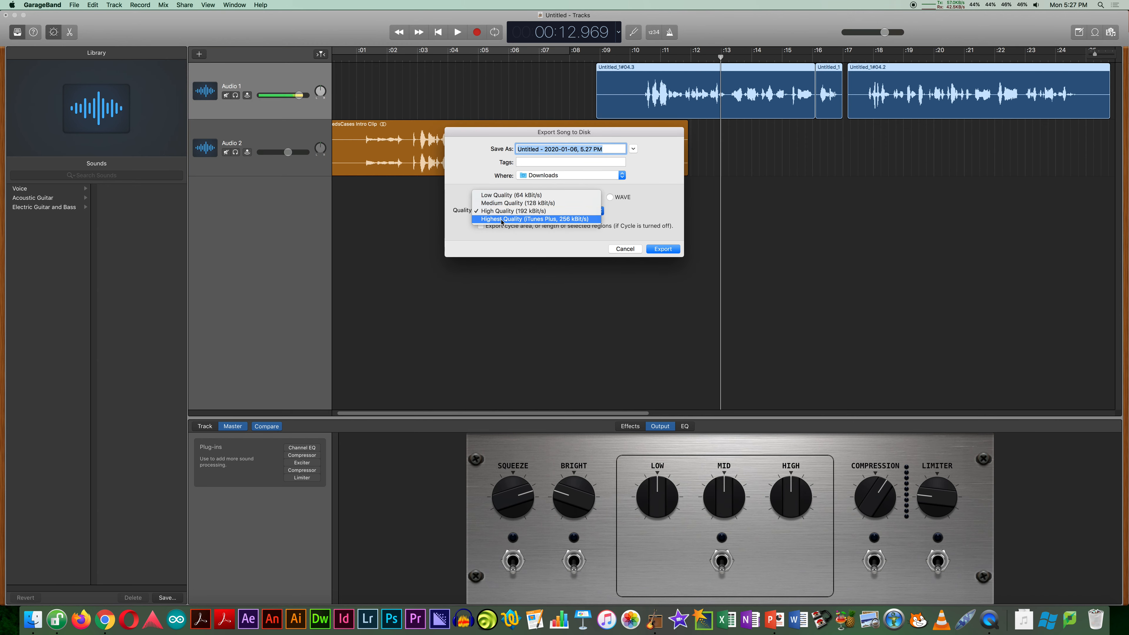
click(536, 218)
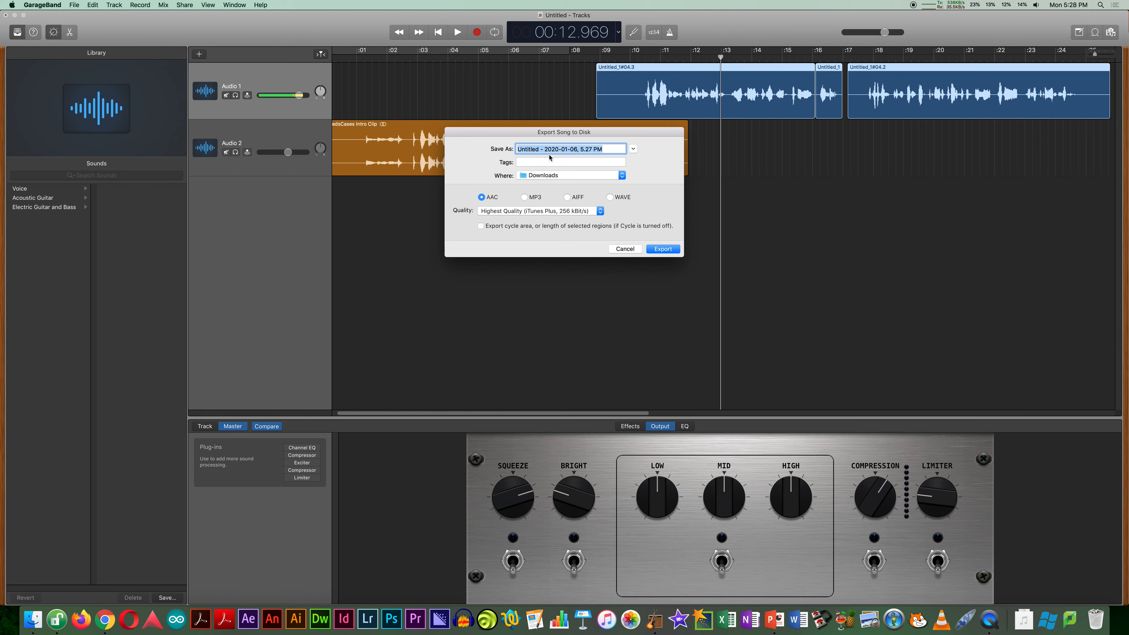
Name the export 'peds cases' and export it to Downloads.
text(peds c)
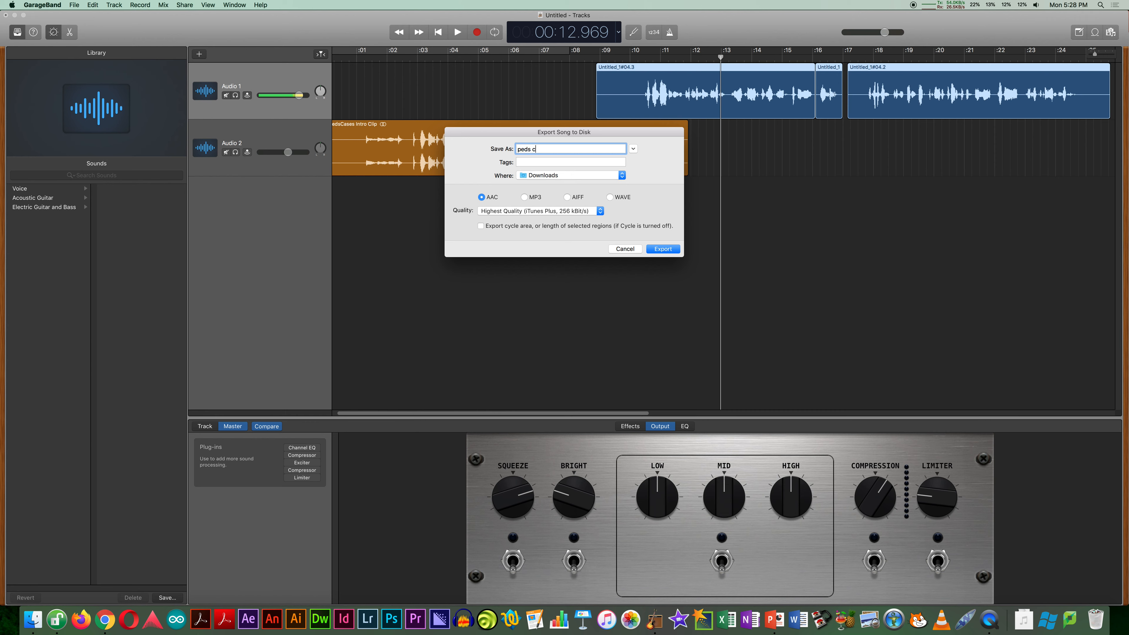
text(ases)
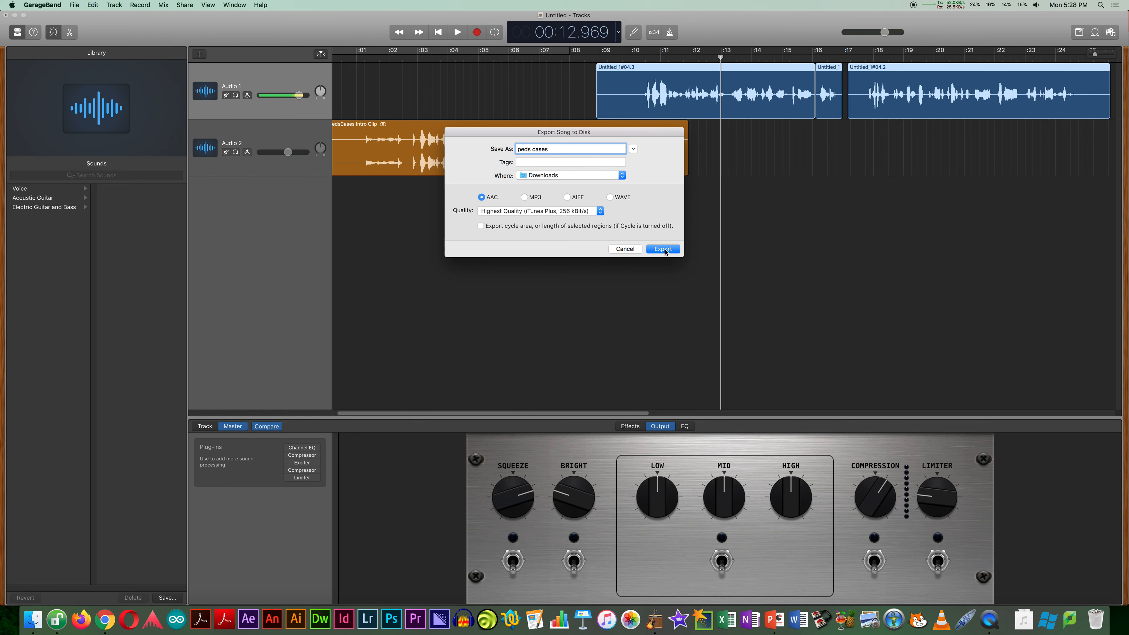
click(661, 248)
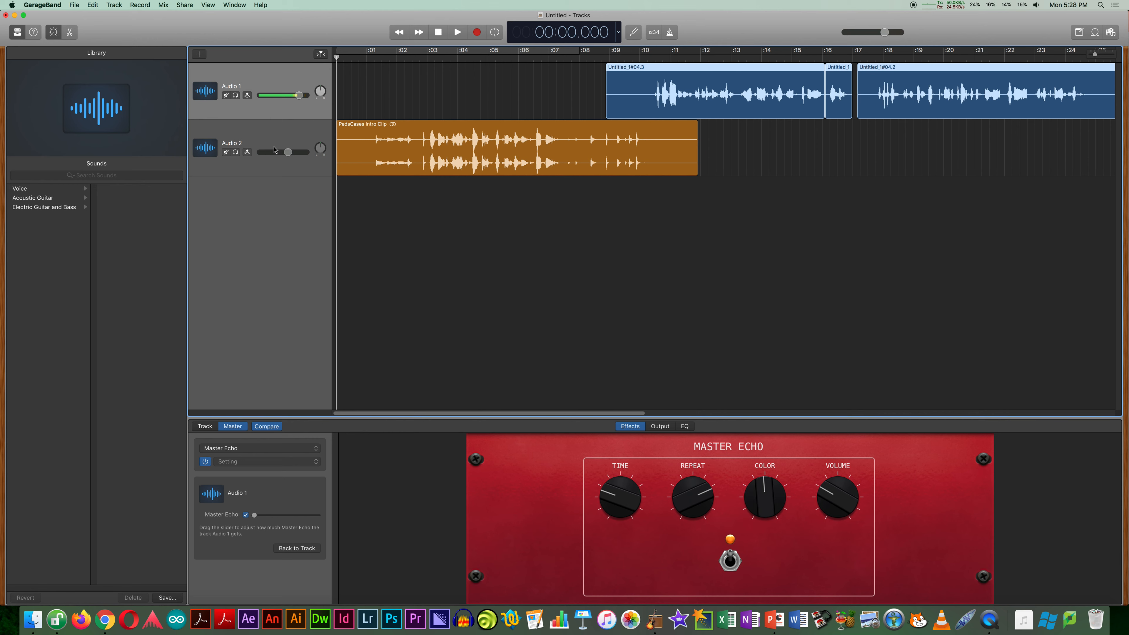
mouse_move(273, 148)
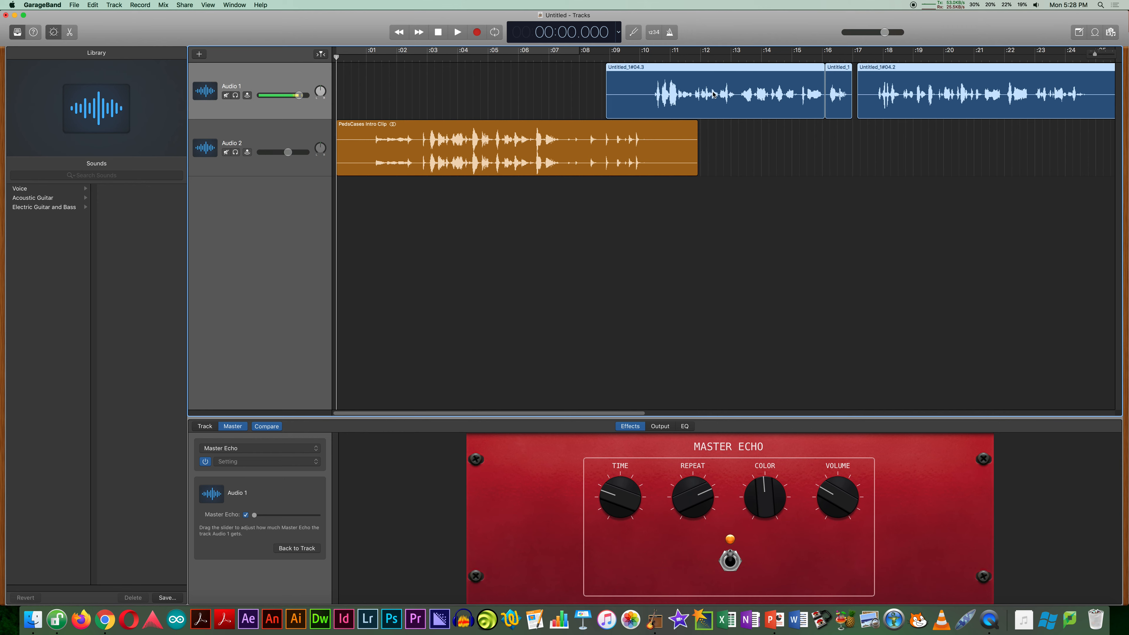
mouse_move(697, 81)
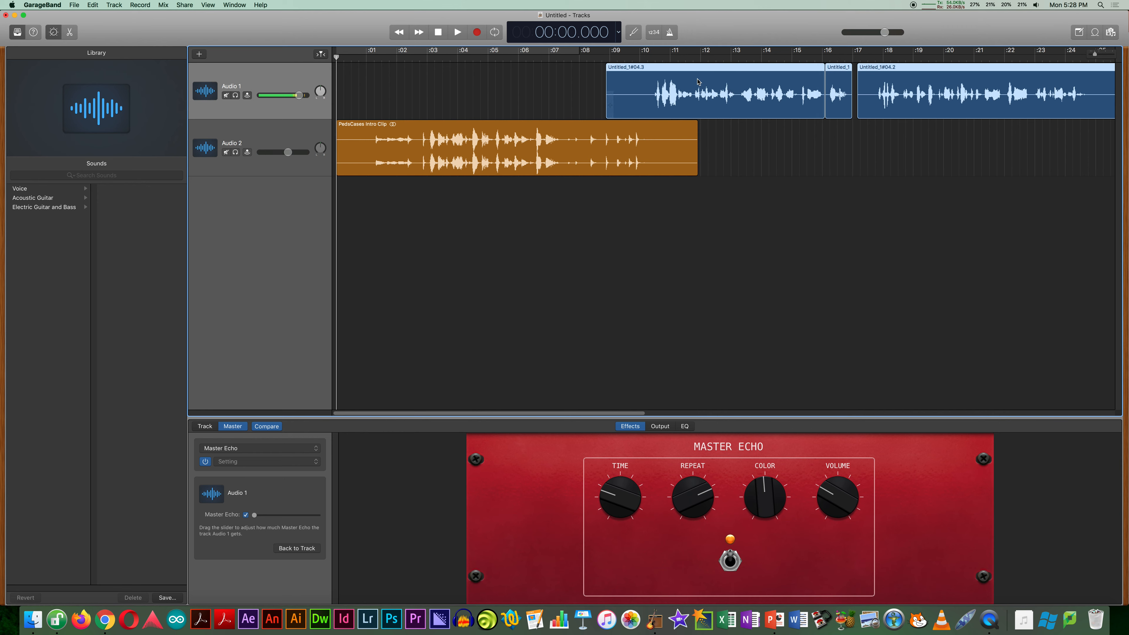